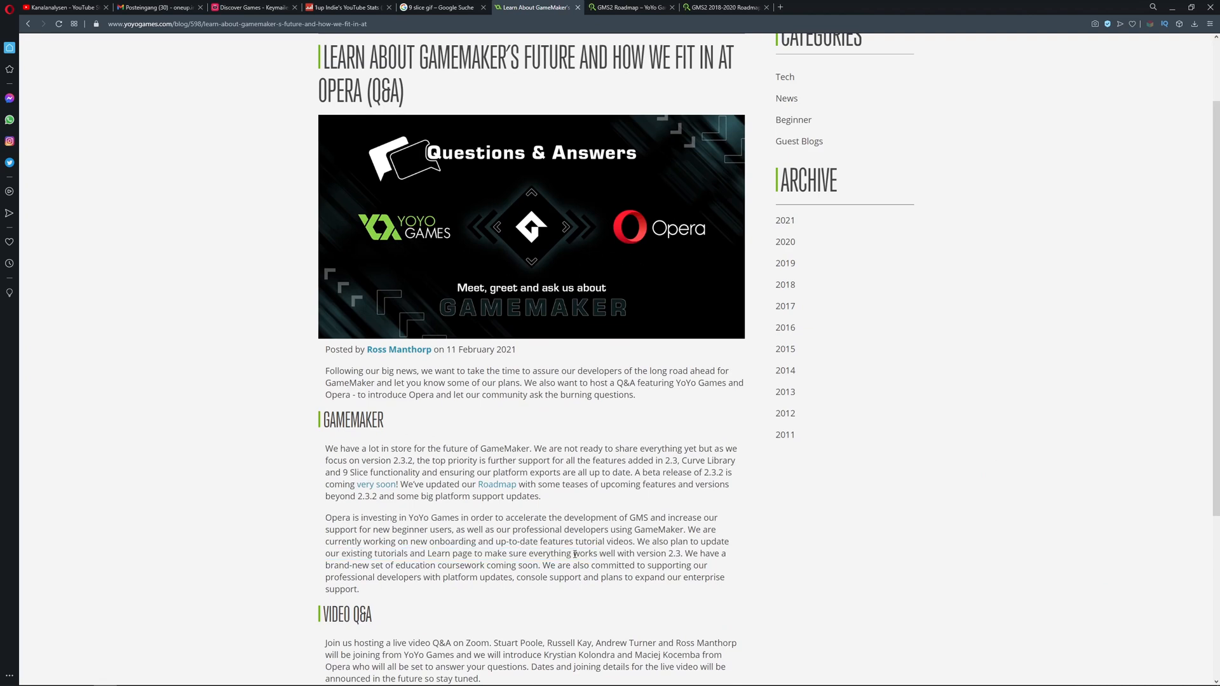
pyautogui.moveTo(649, 477)
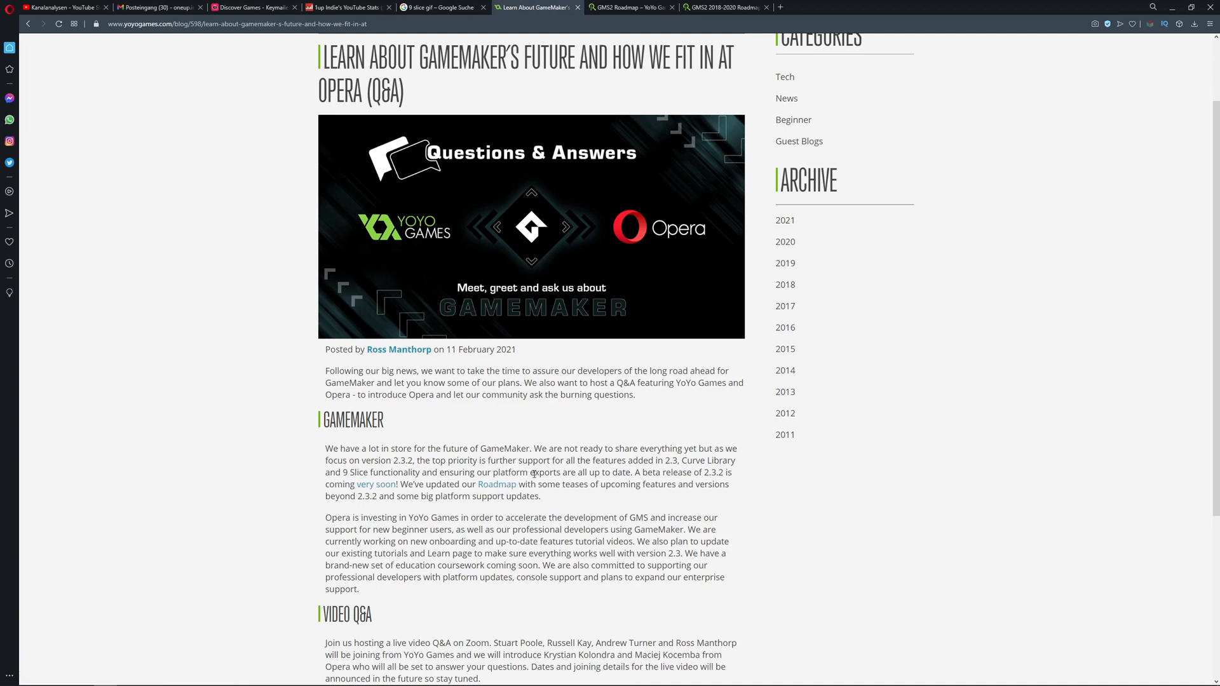
pyautogui.moveTo(497, 484)
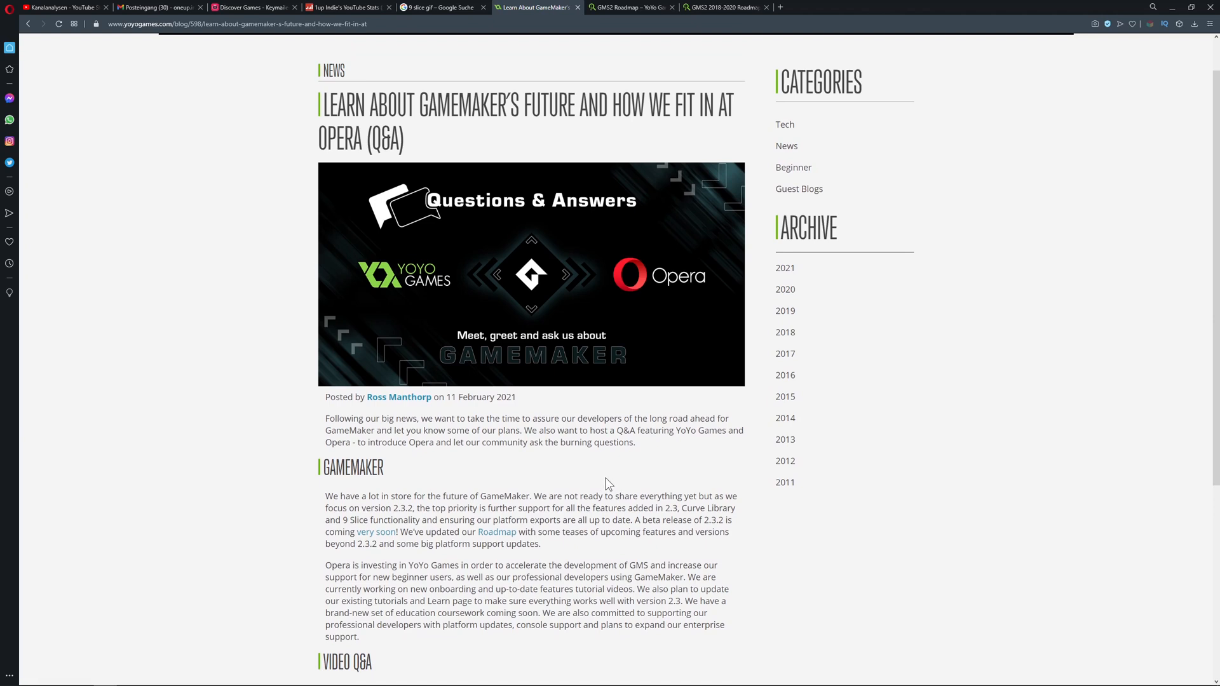
# Step: Highlight the Q1 'Beta Available' status and nearby roadmap entries while reviewing them
pyautogui.scroll(-3)
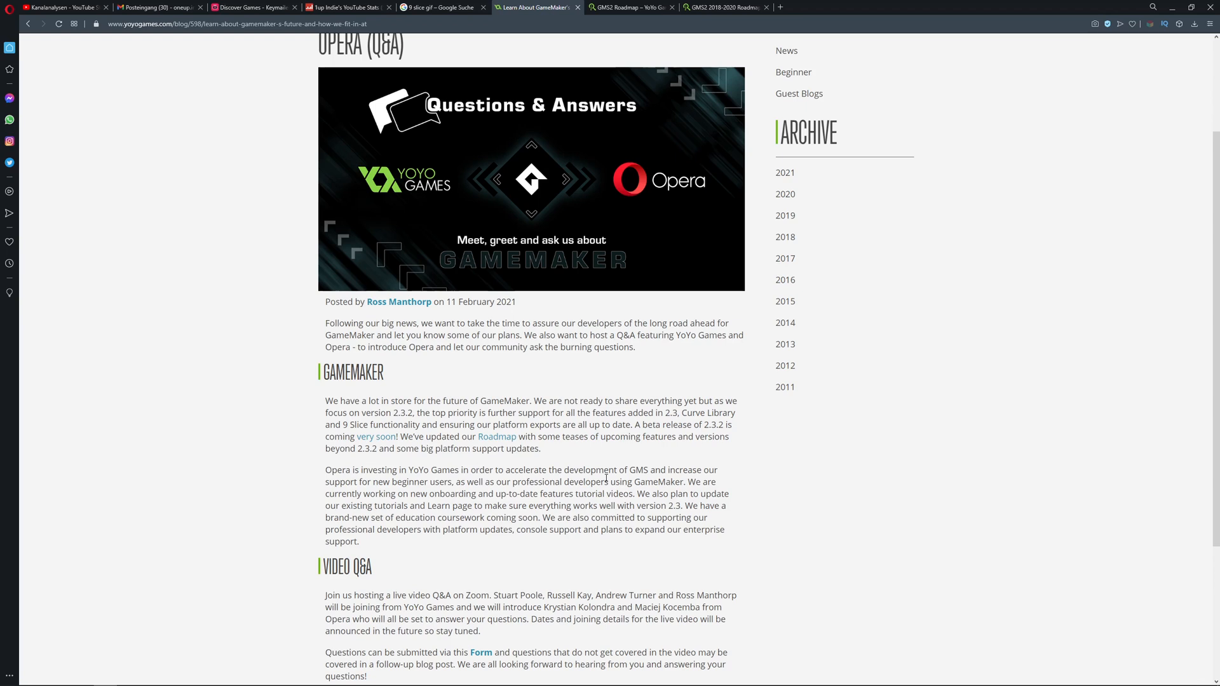
pyautogui.moveTo(621, 239)
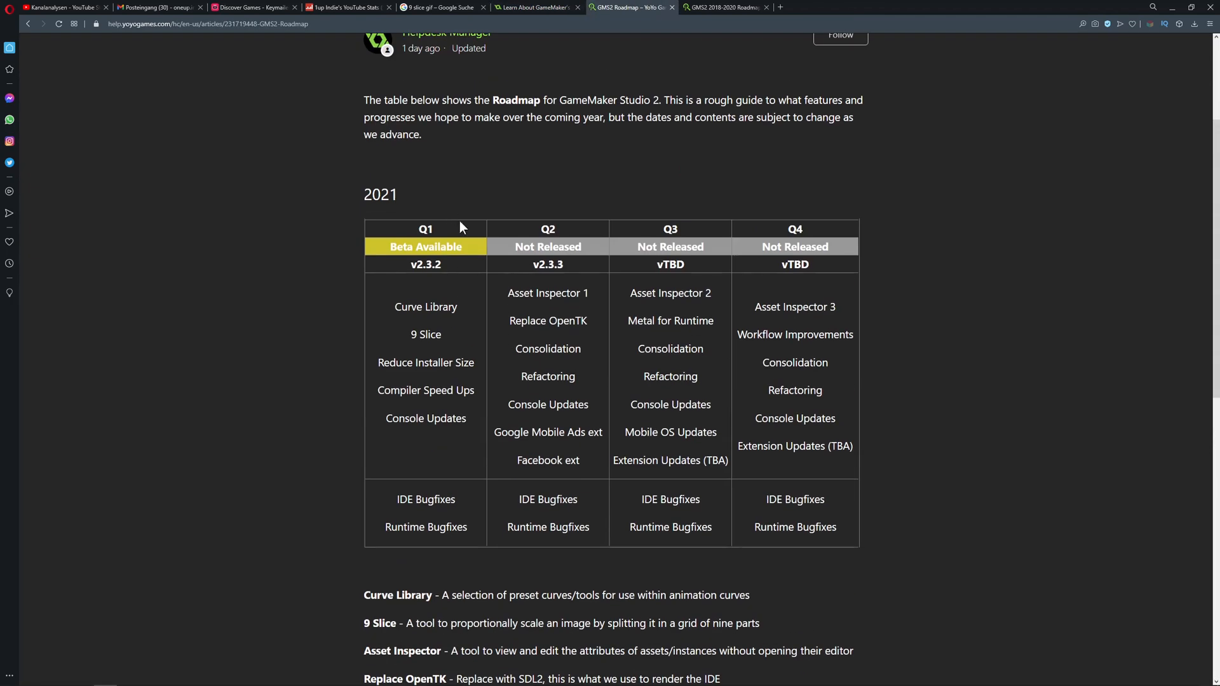
pyautogui.doubleClick(426, 247)
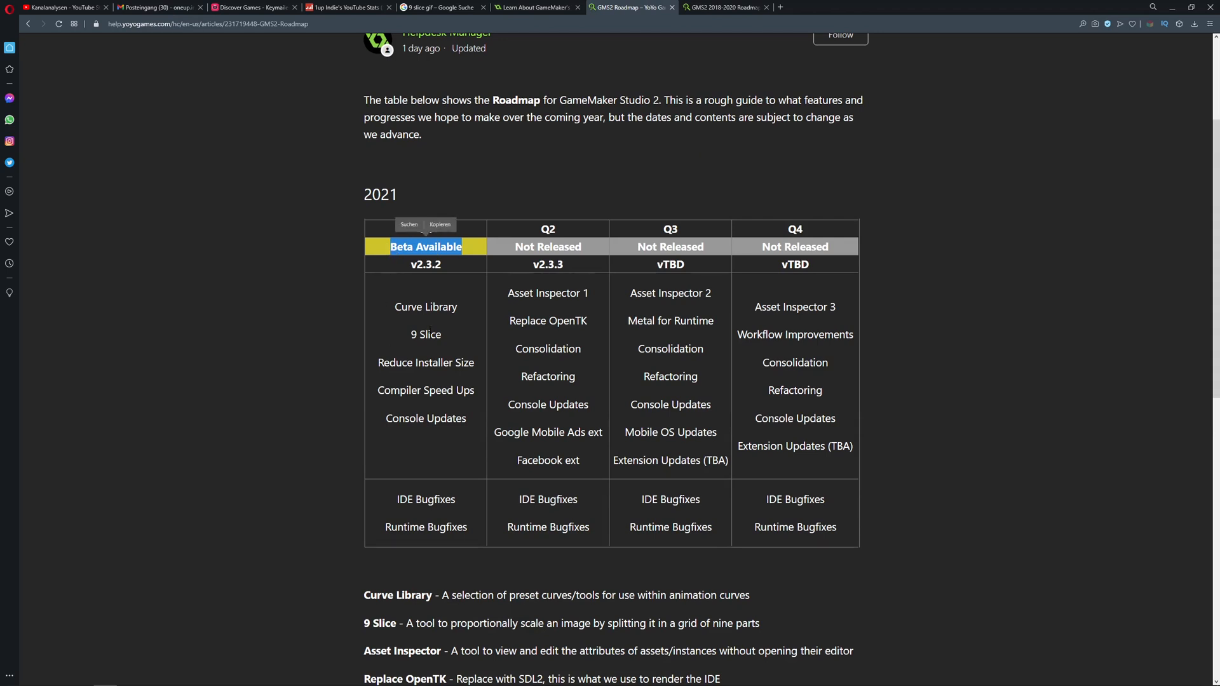
pyautogui.moveTo(411, 338)
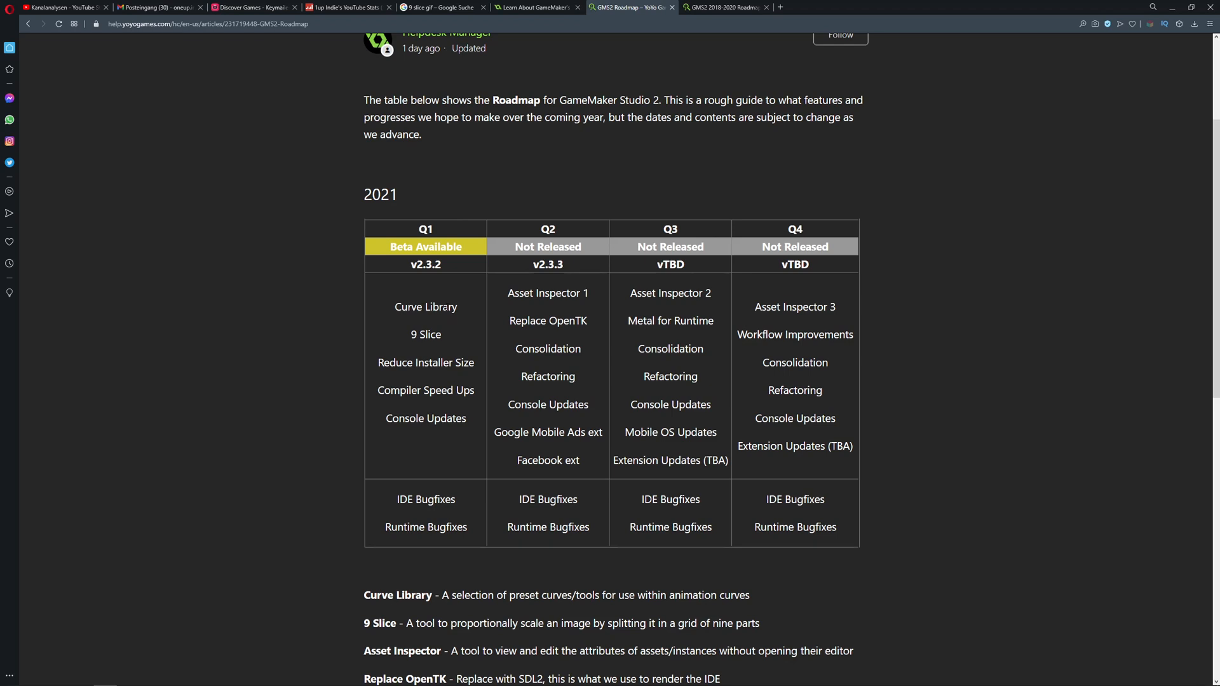
pyautogui.doubleClick(425, 306)
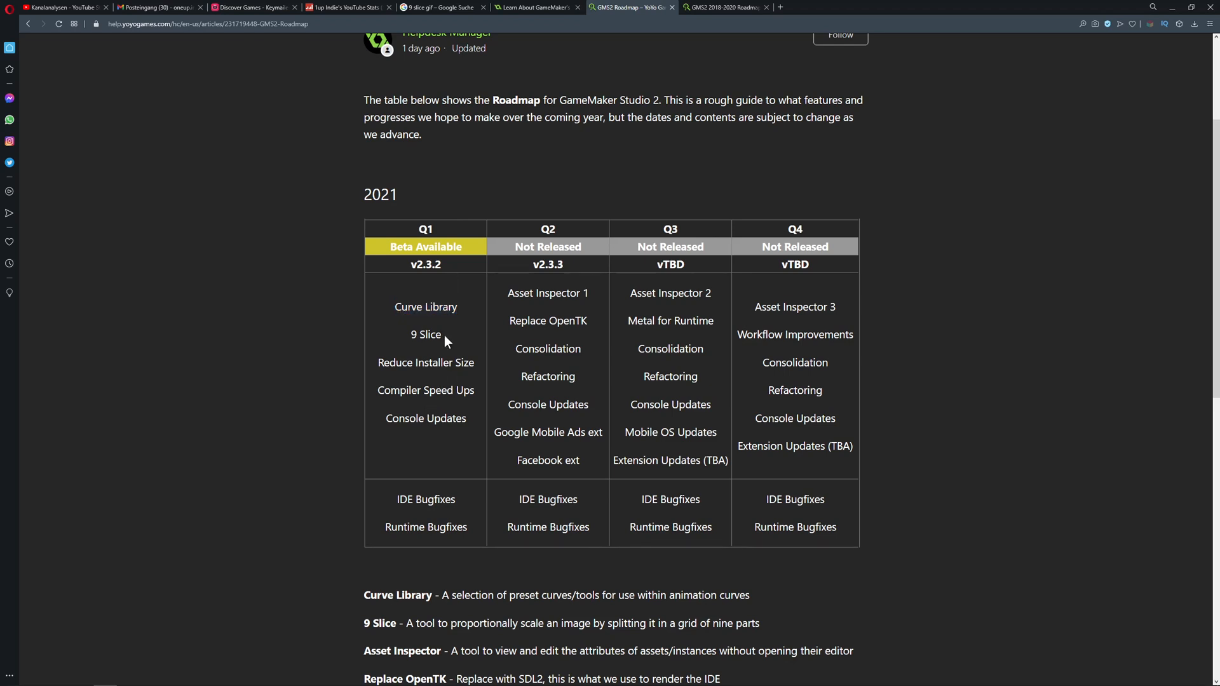
pyautogui.doubleClick(425, 334)
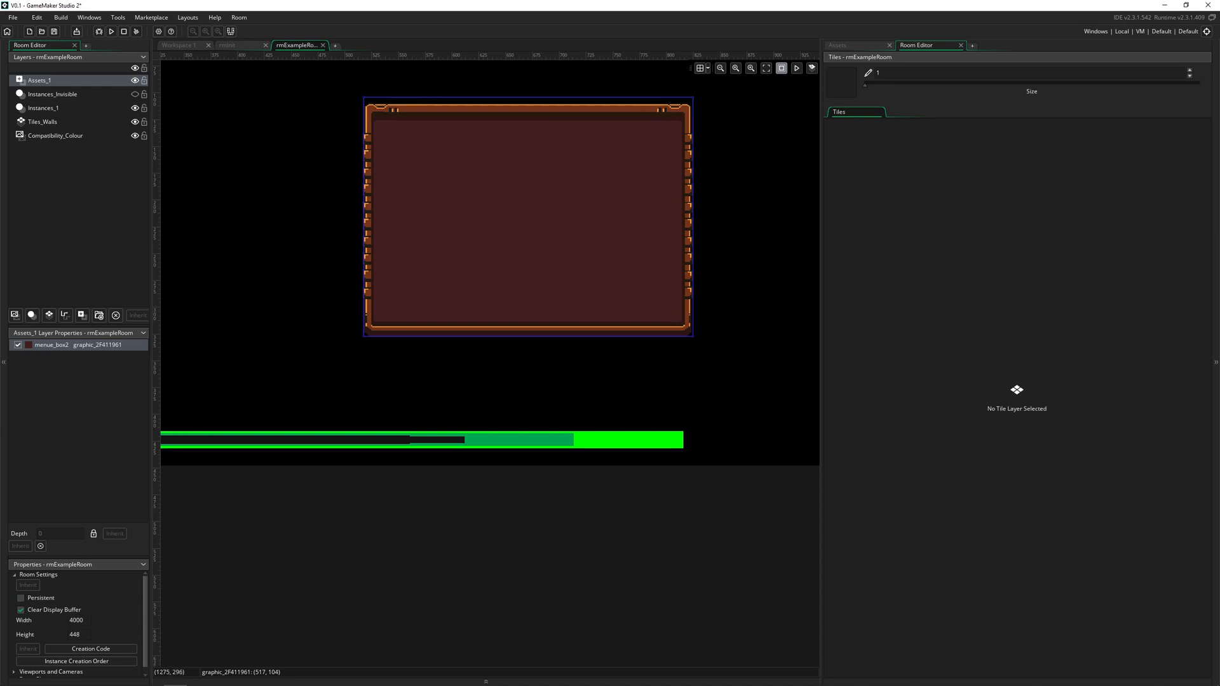
pyautogui.click(632, 8)
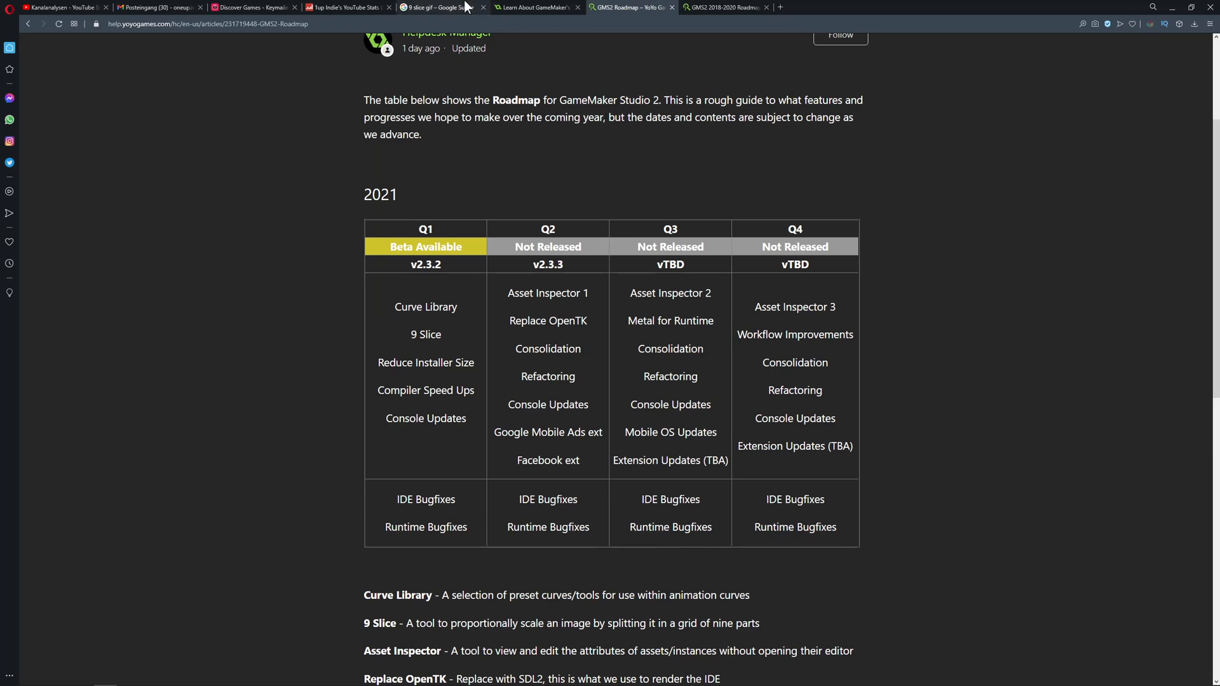
# Step: Return to the 'Learn About GameMaker' blog post tab
pyautogui.click(436, 8)
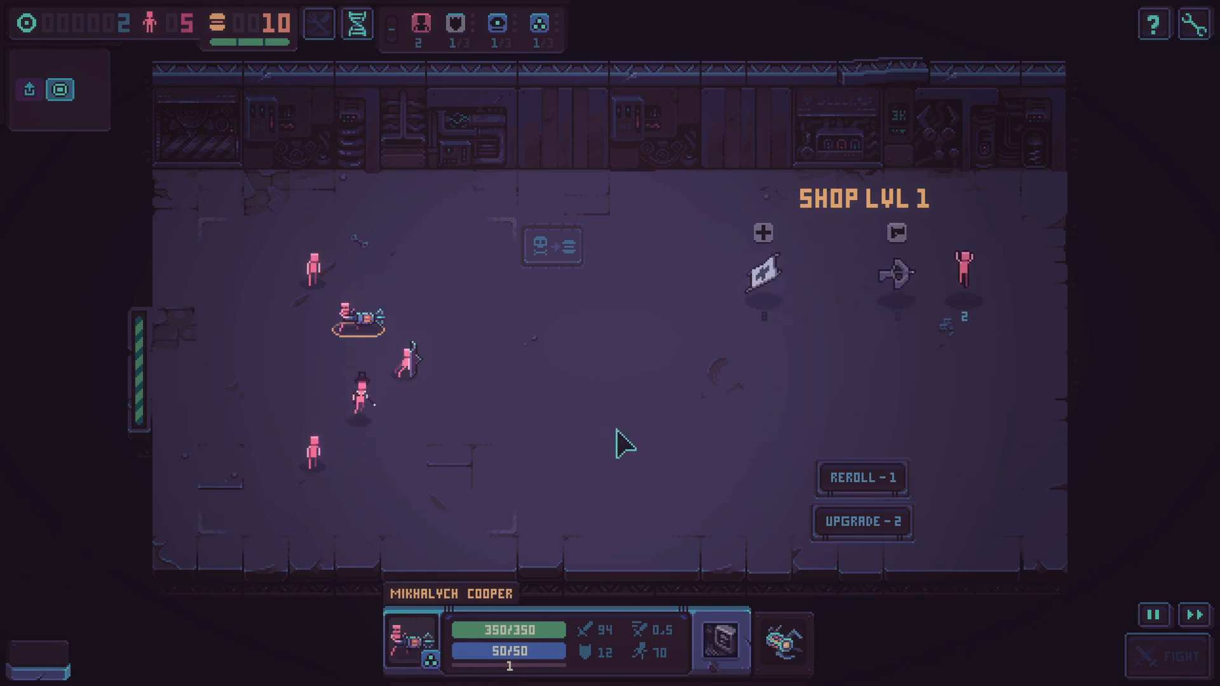
pyautogui.moveTo(760, 589)
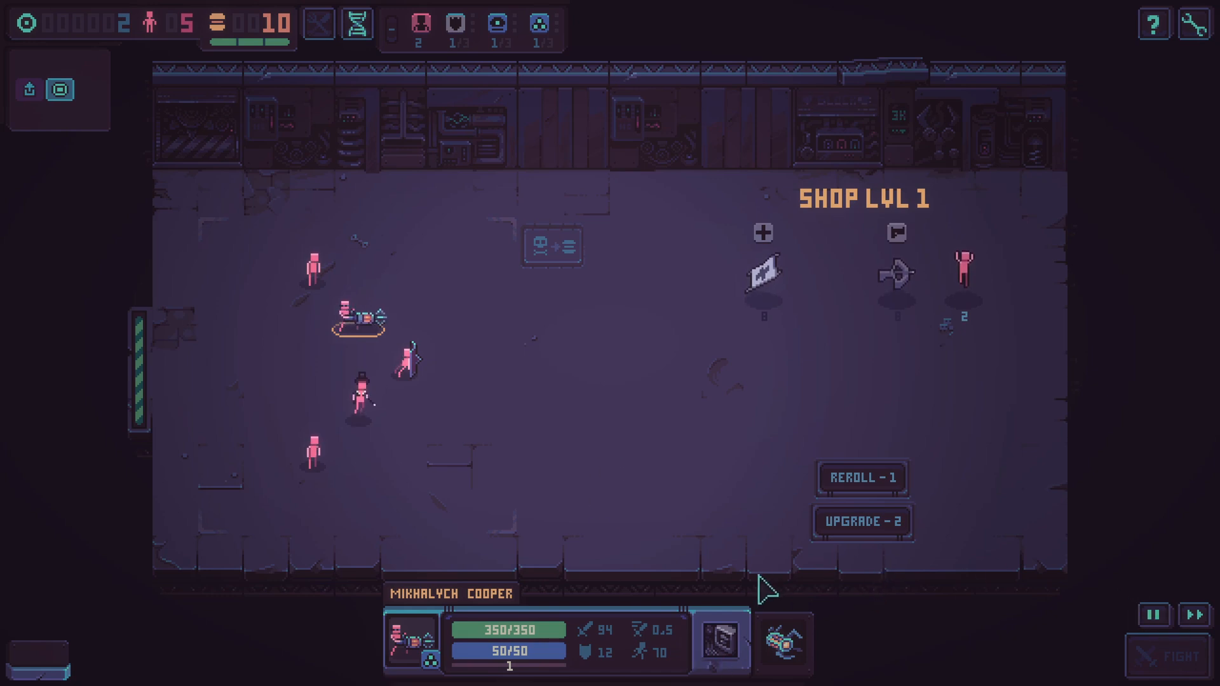
pyautogui.moveTo(222, 296)
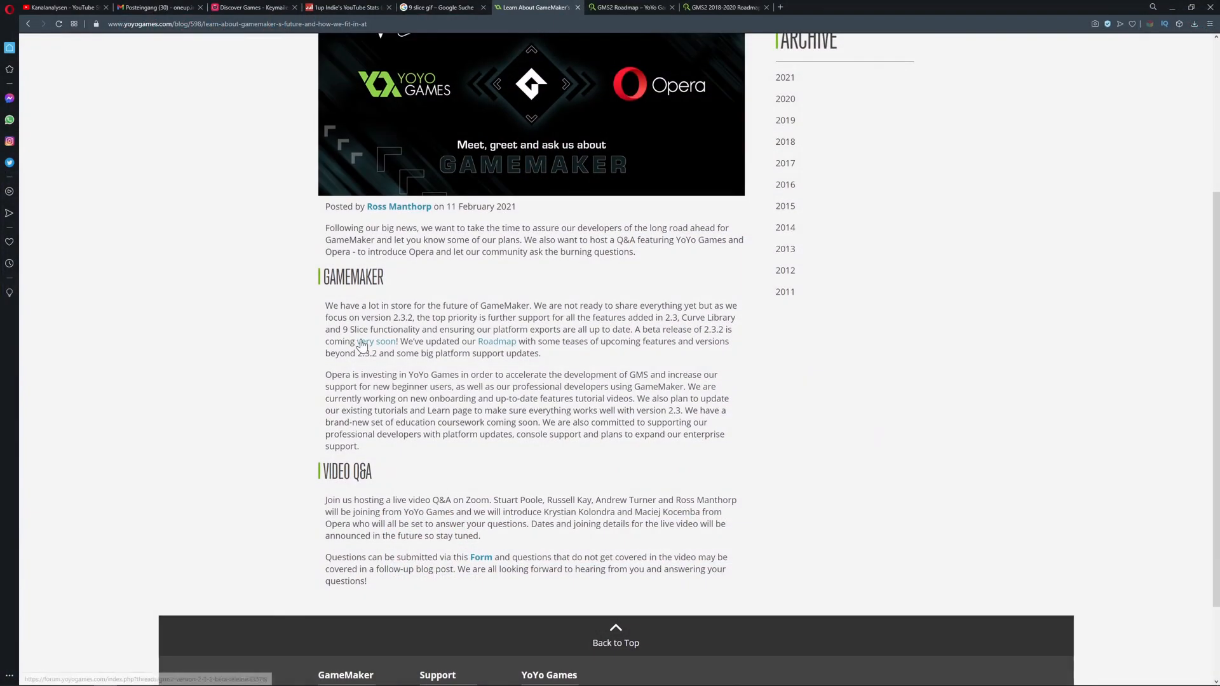
pyautogui.scroll(-3)
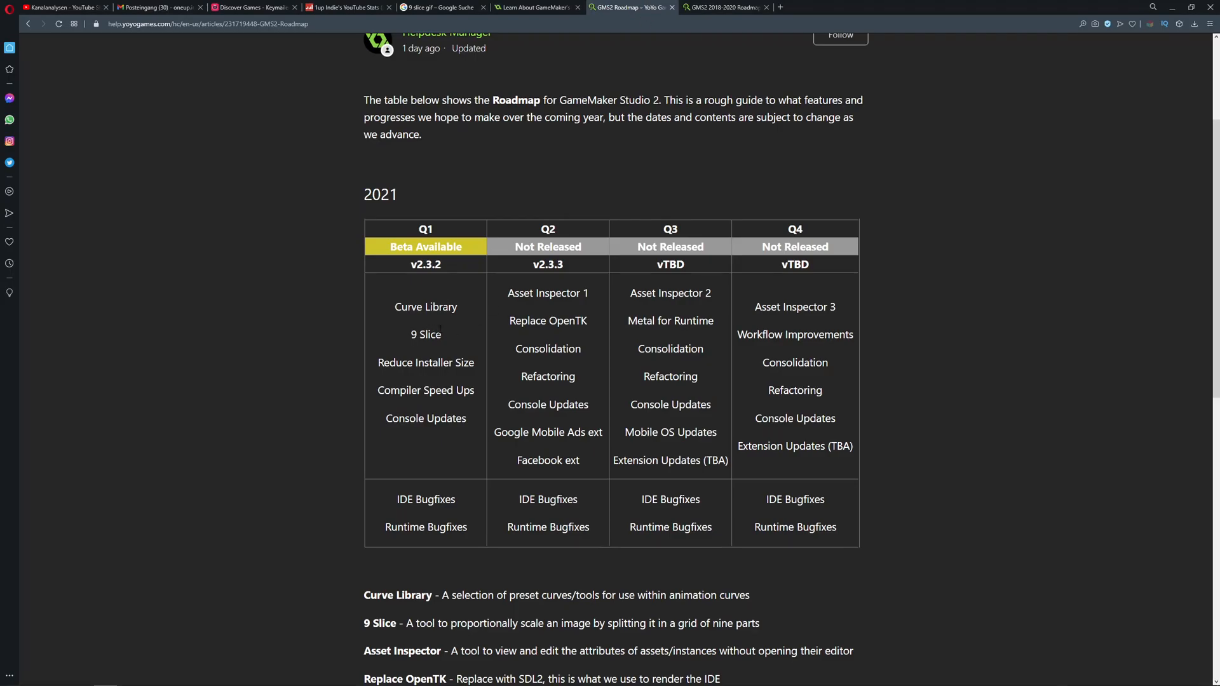
pyautogui.doubleClick(426, 306)
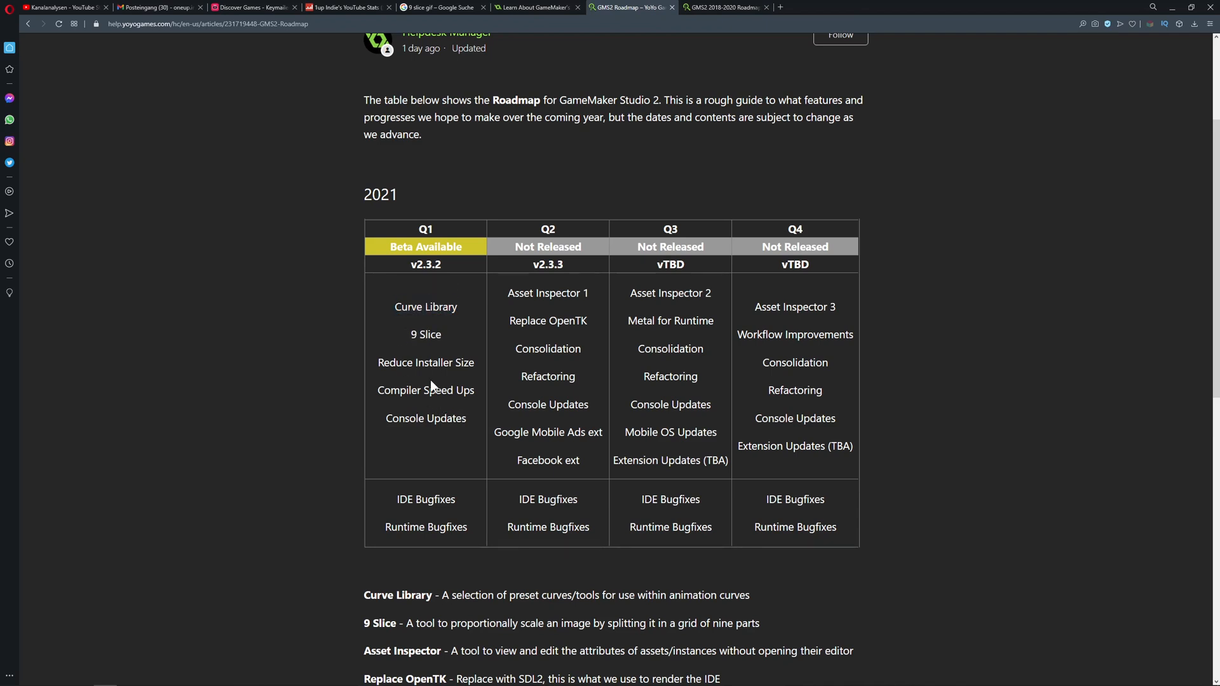
pyautogui.moveTo(432, 389)
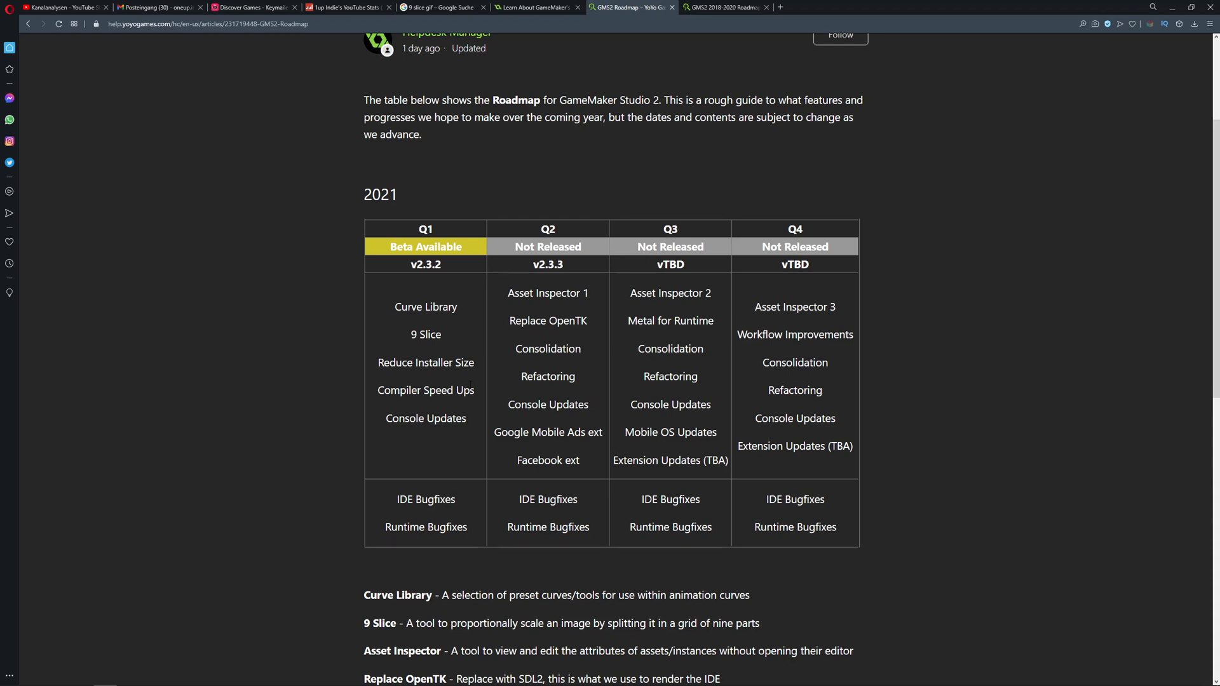
pyautogui.moveTo(473, 389)
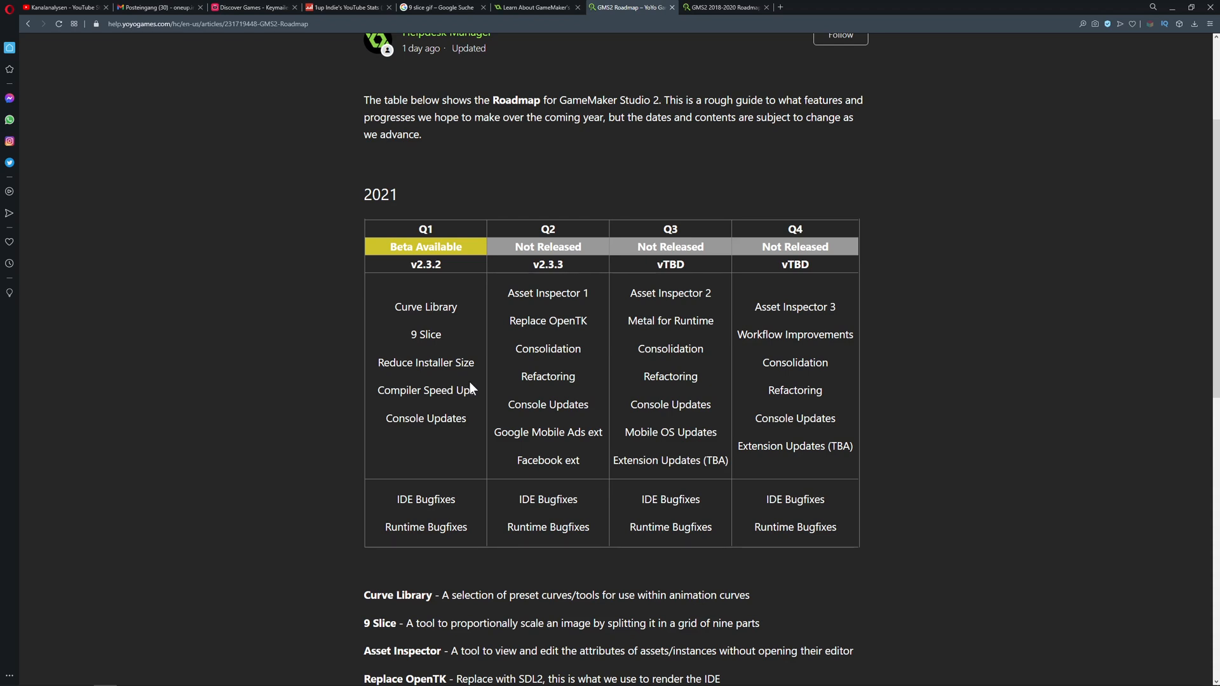
pyautogui.moveTo(475, 389)
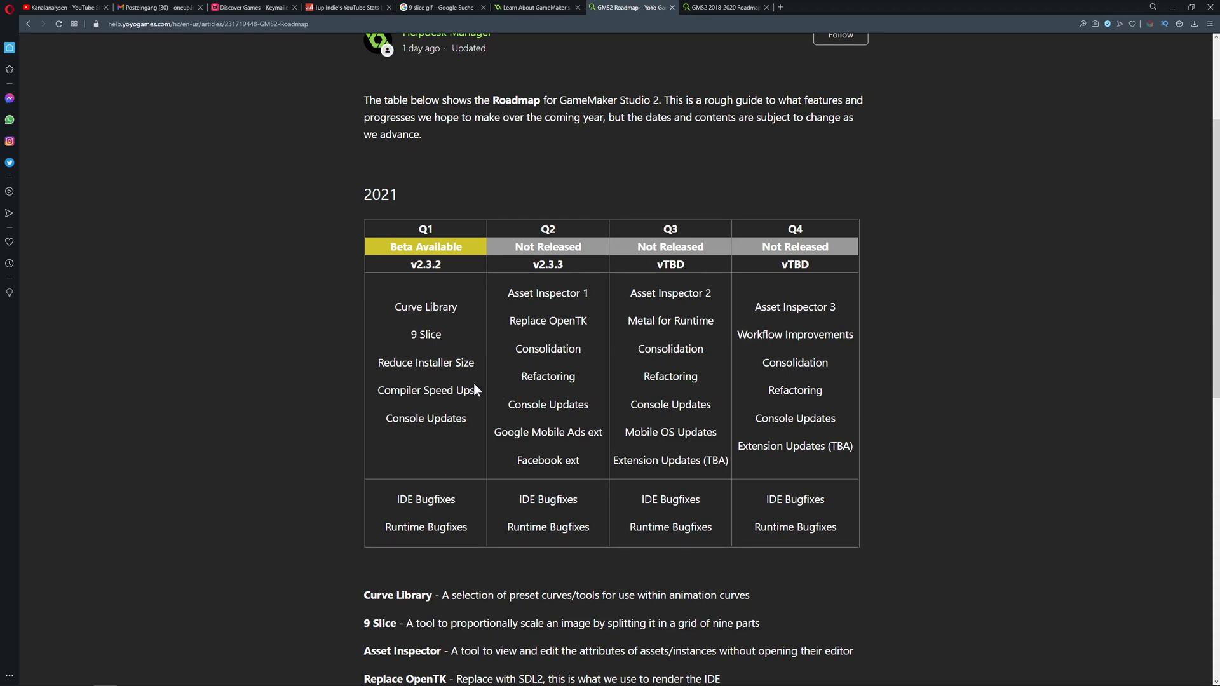
pyautogui.doubleClick(670, 348)
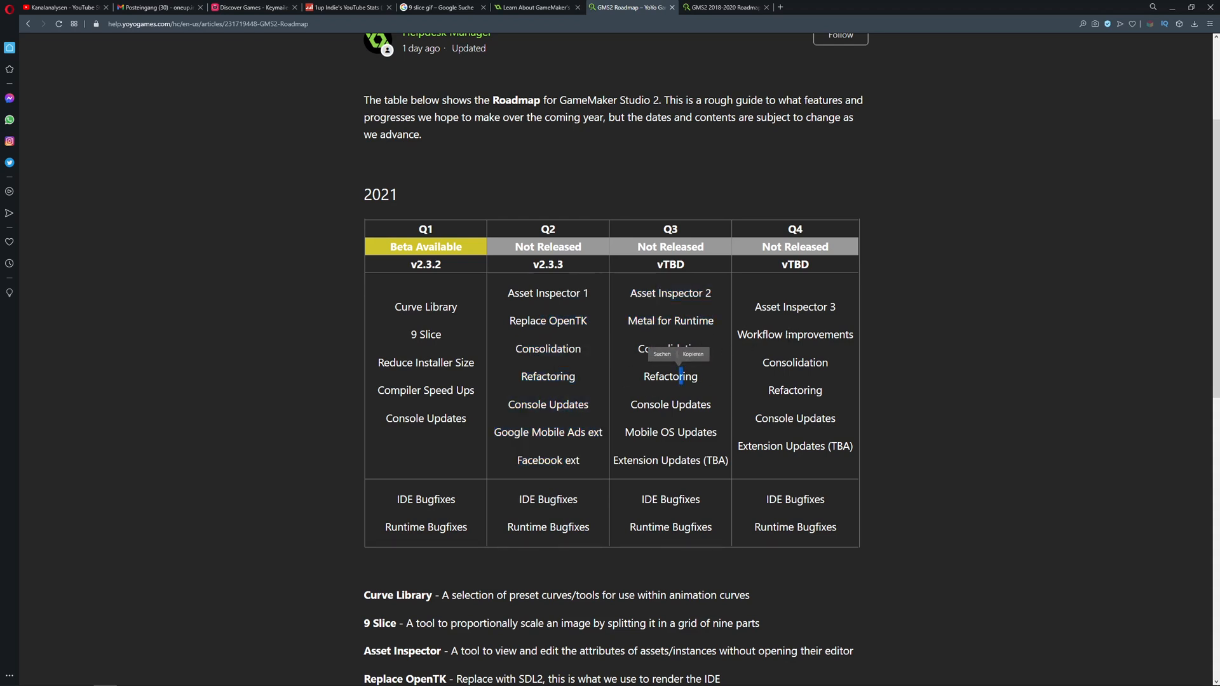
pyautogui.click(671, 152)
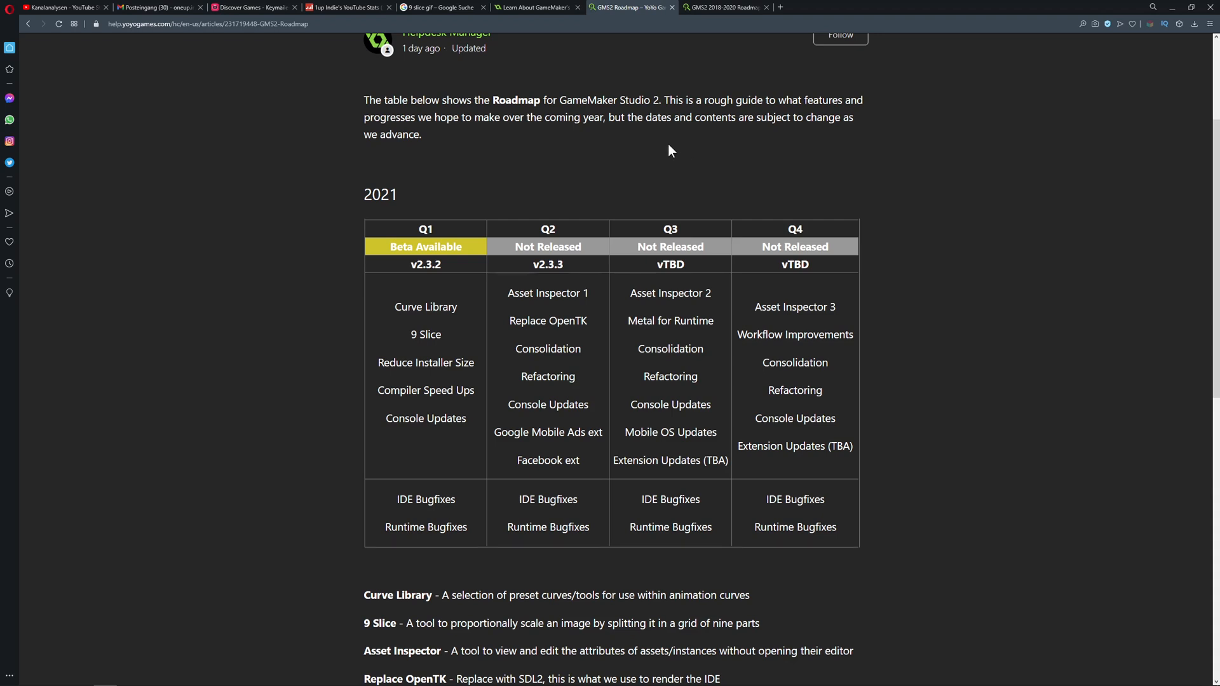
pyautogui.click(535, 8)
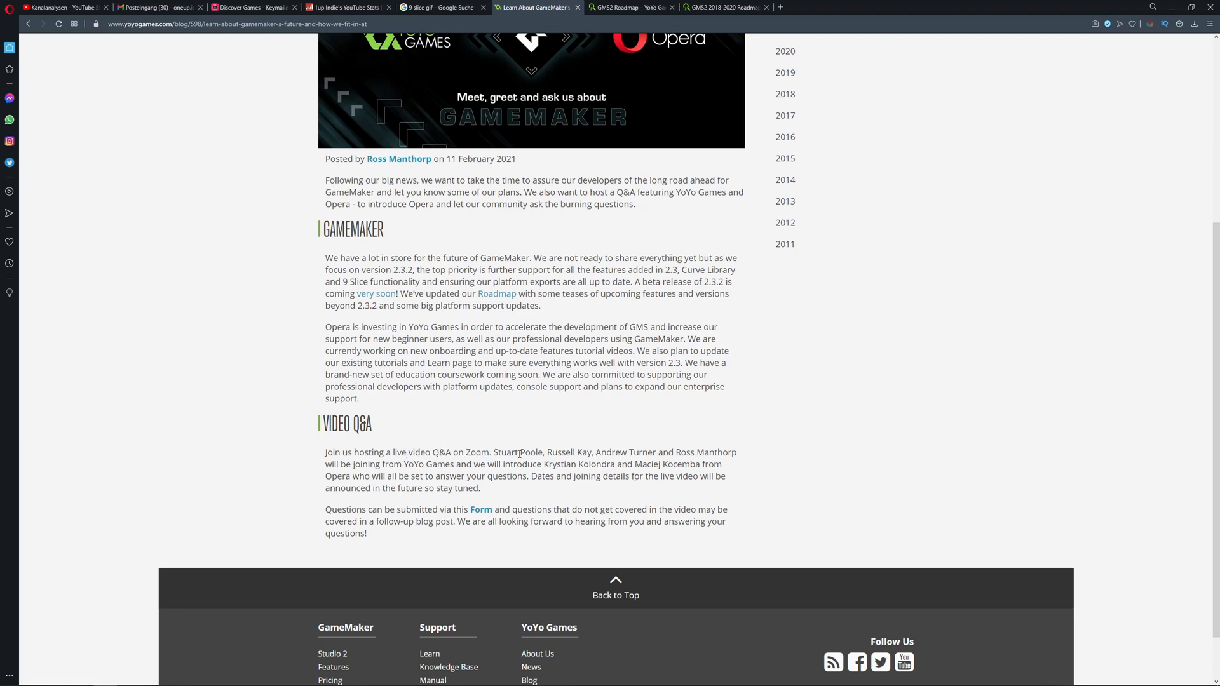
pyautogui.moveTo(494, 452); pyautogui.dragTo(491, 464)
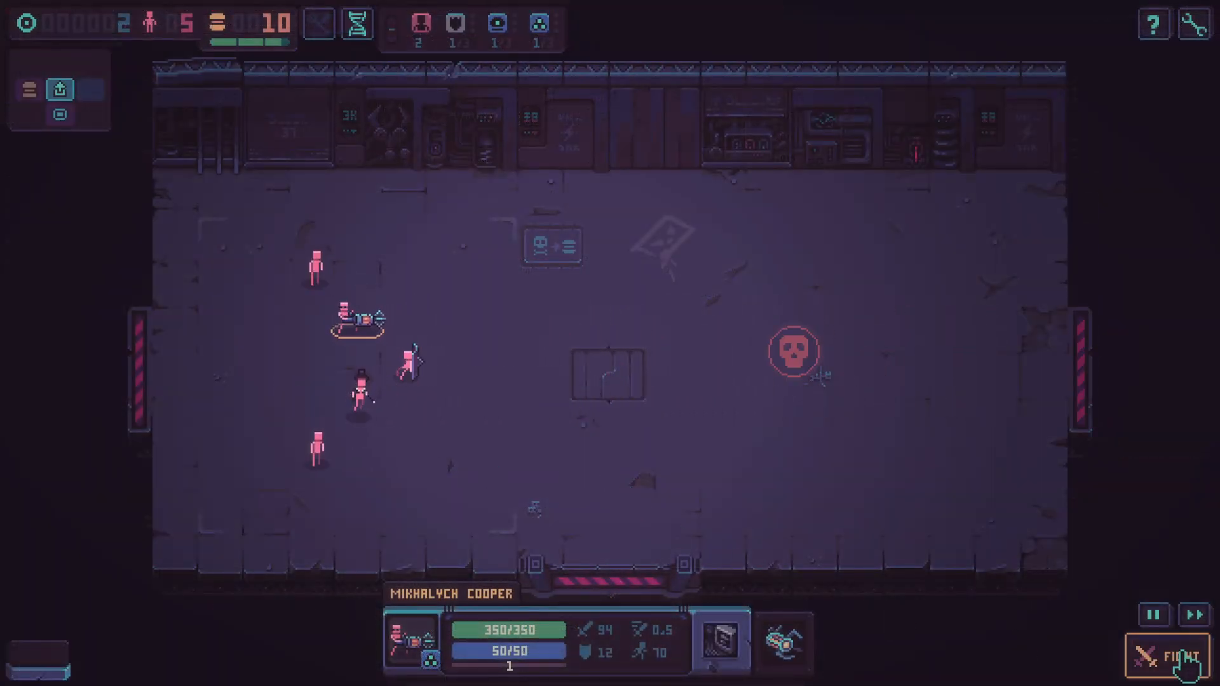
# Step: Start the fight and let the squad clear the room's enemy
pyautogui.click(1181, 657)
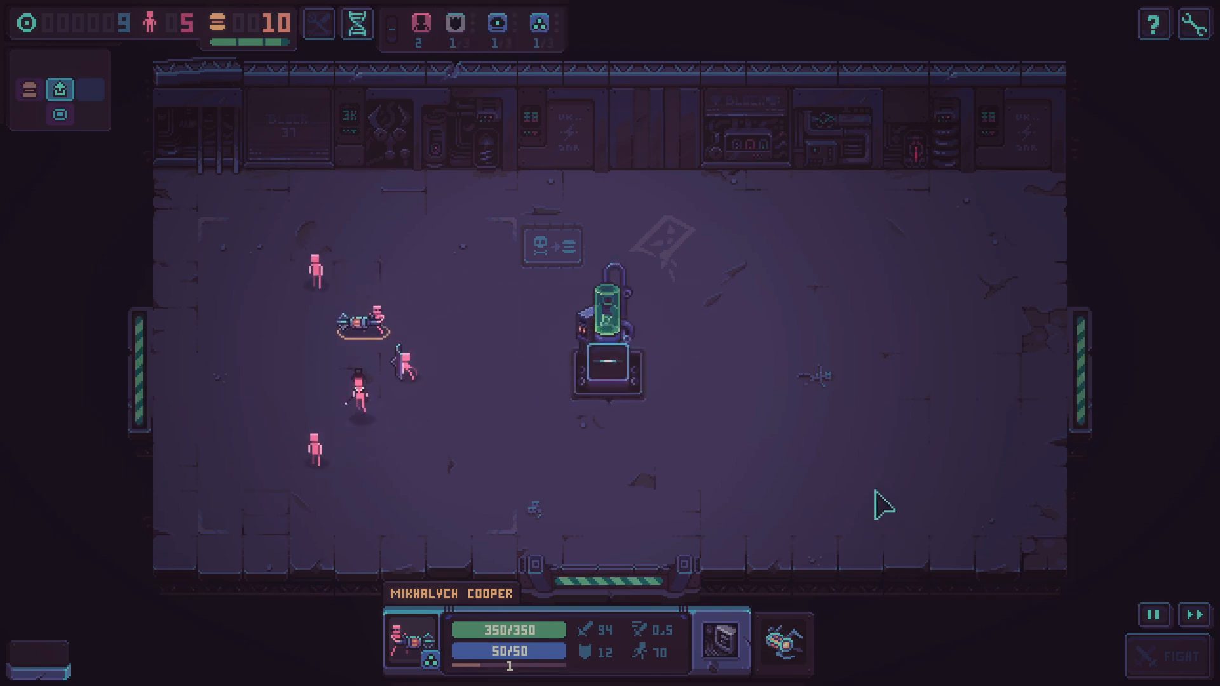
pyautogui.moveTo(609, 376)
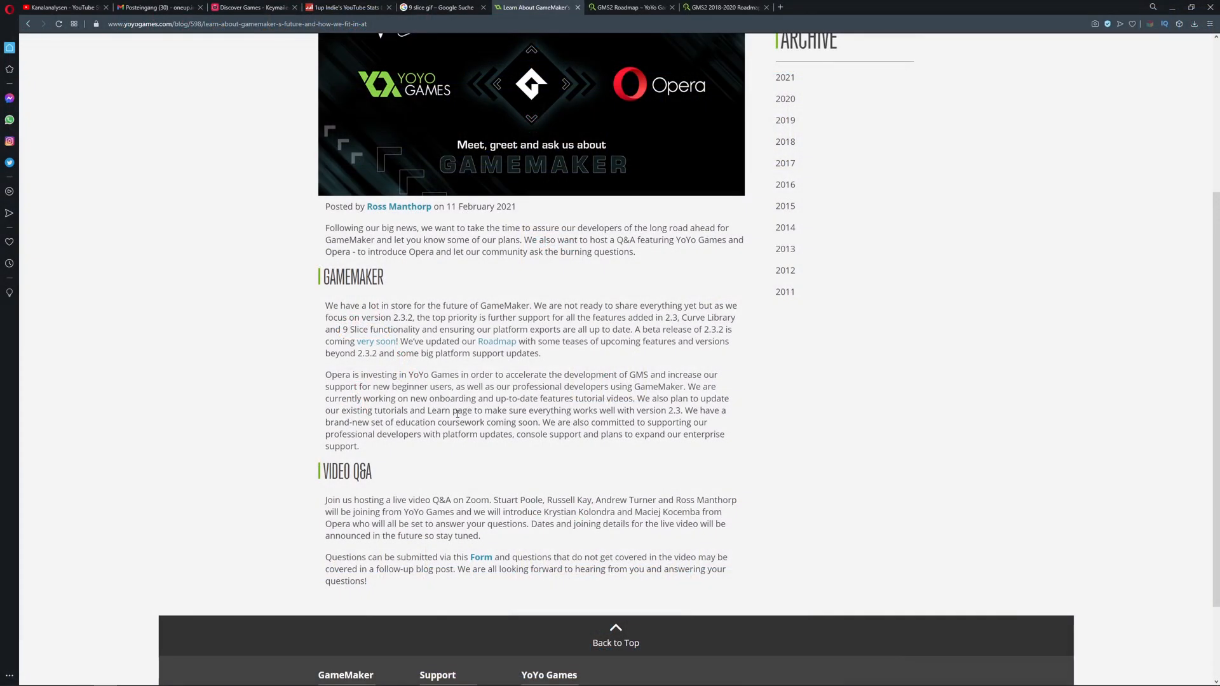
# Step: Select the blog sentences about beginner users, onboarding videos and 2.3 tutorial updates
pyautogui.moveTo(410, 387); pyautogui.dragTo(578, 411)
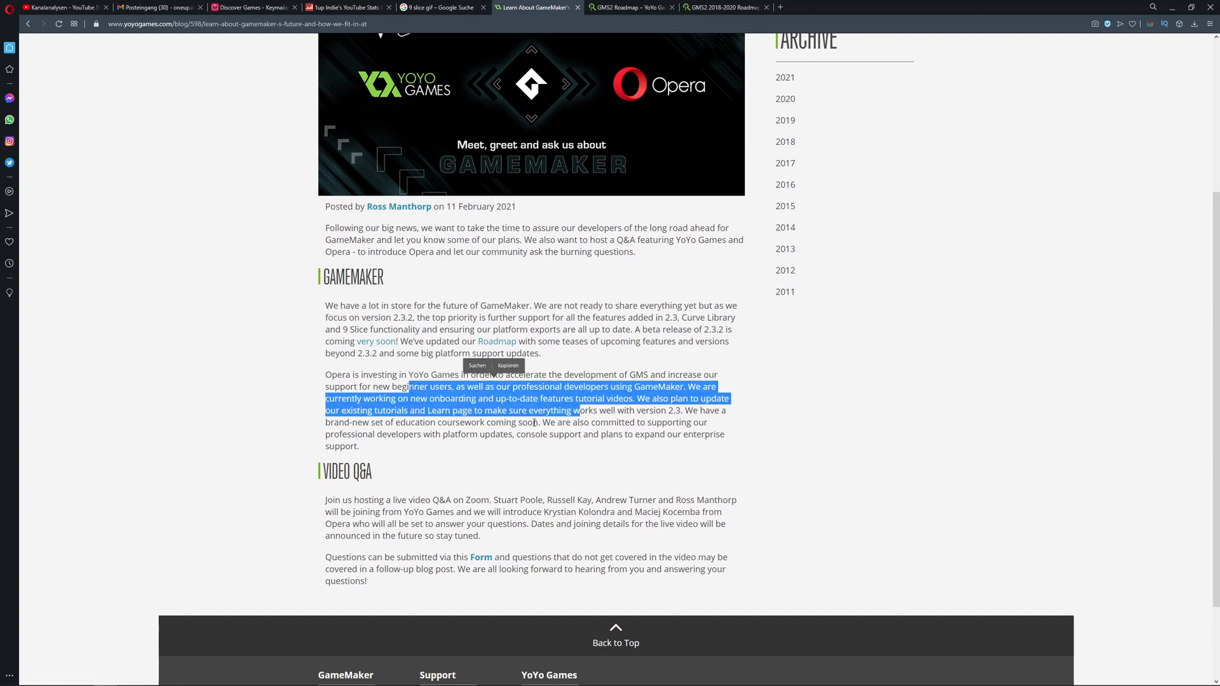
pyautogui.moveTo(476, 463)
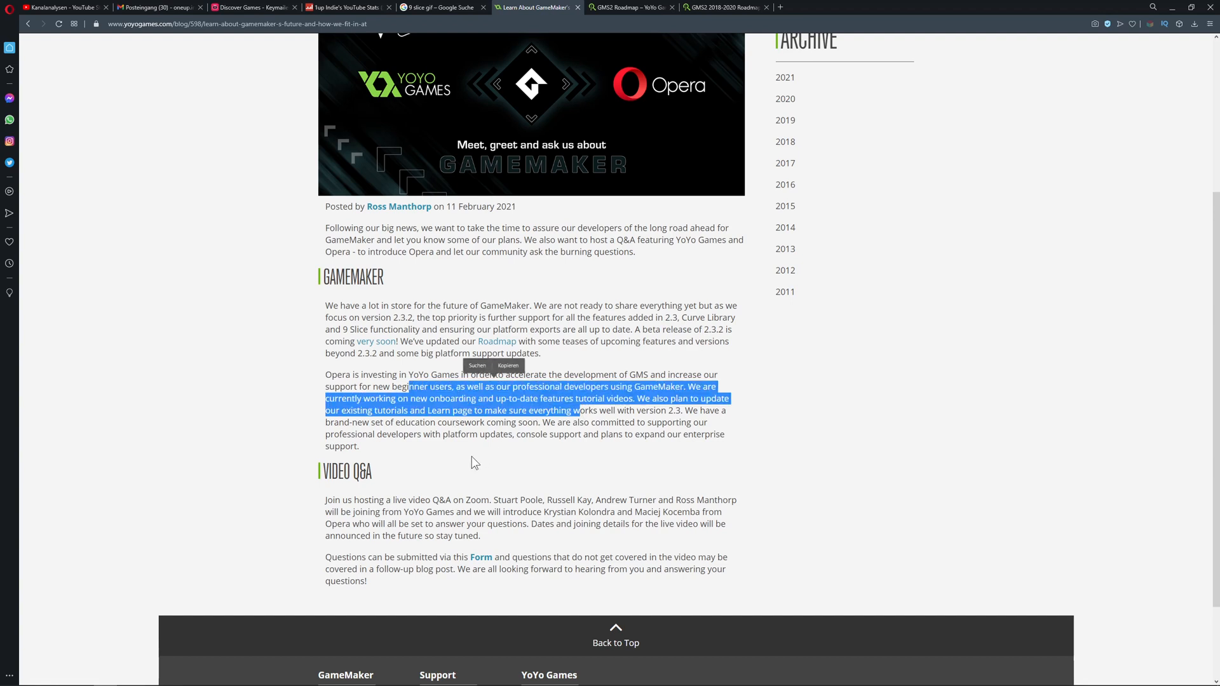
pyautogui.moveTo(405, 453)
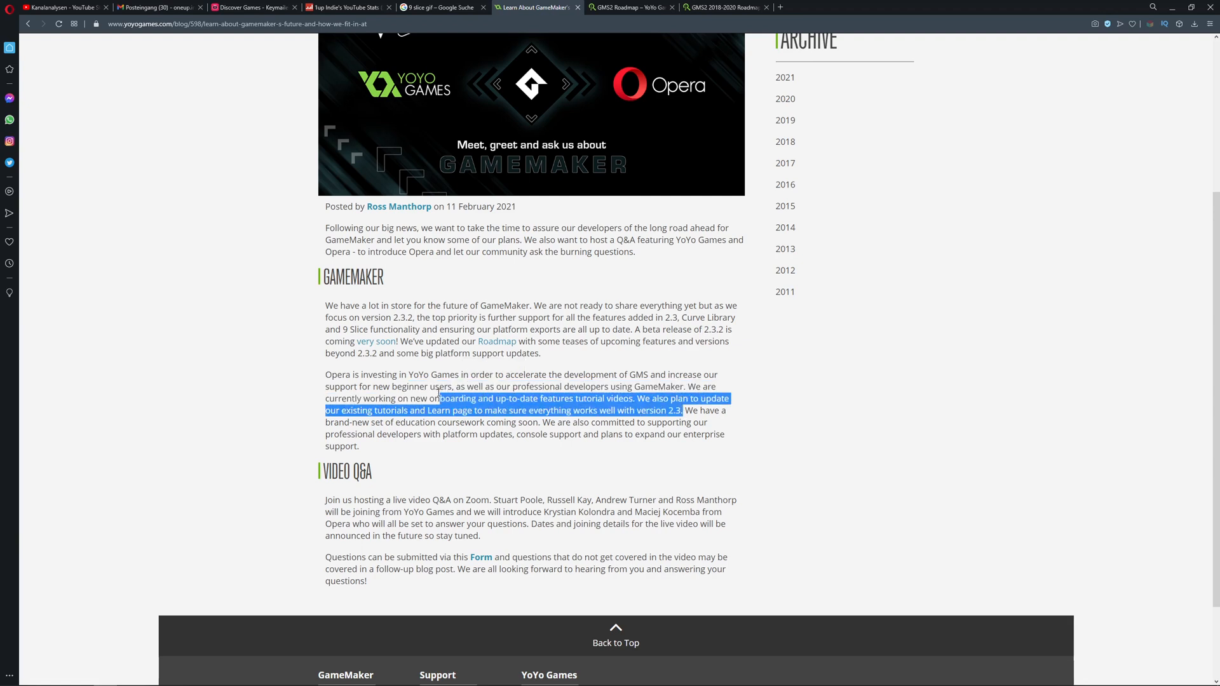
pyautogui.moveTo(439, 397); pyautogui.dragTo(324, 374)
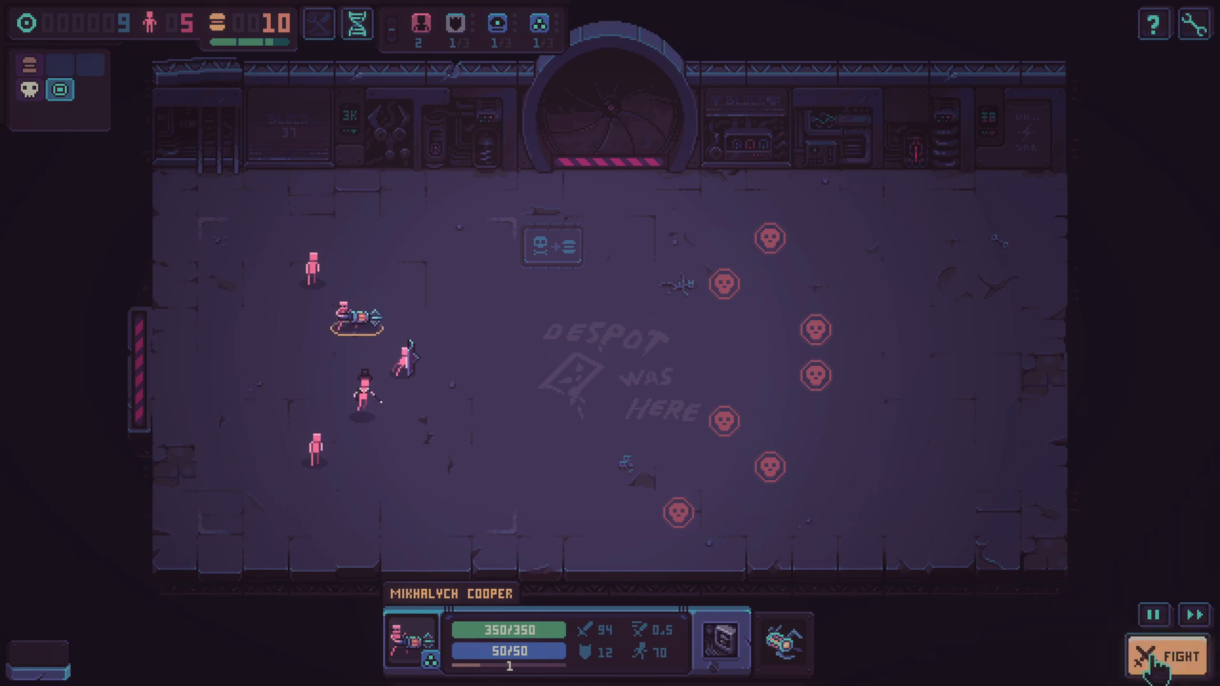
# Step: Win the skull-marked wave, then pick a surviving fighter and move it across the arena
pyautogui.click(1160, 658)
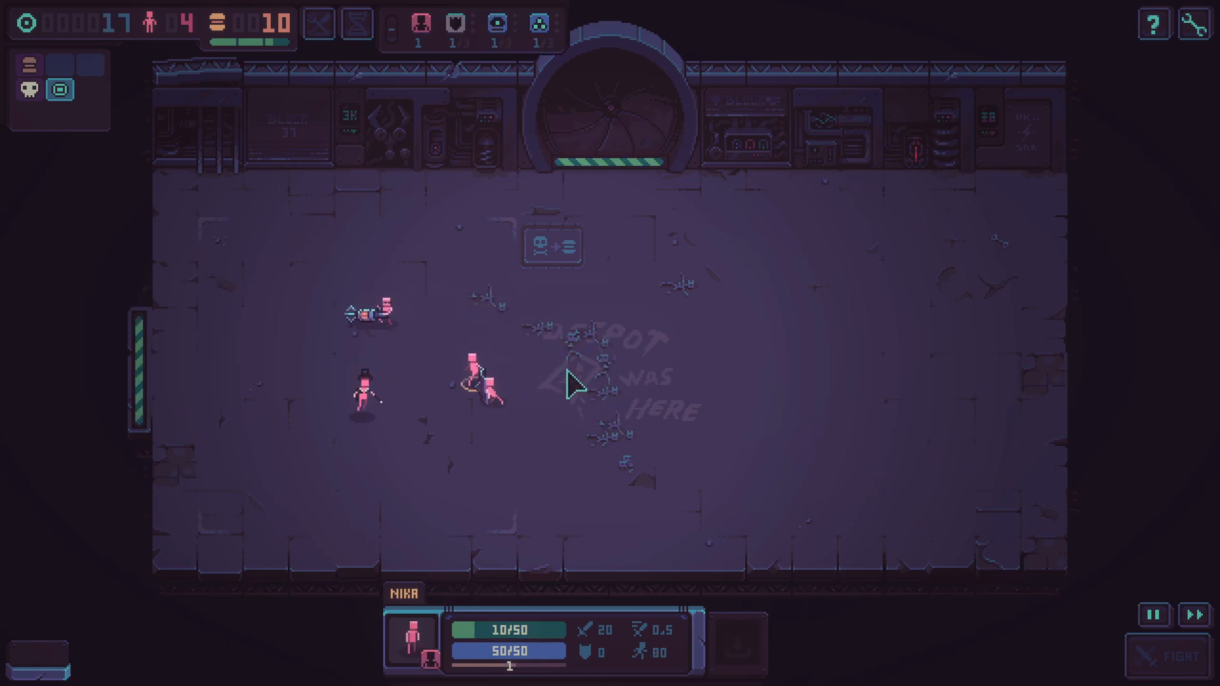
pyautogui.click(357, 21)
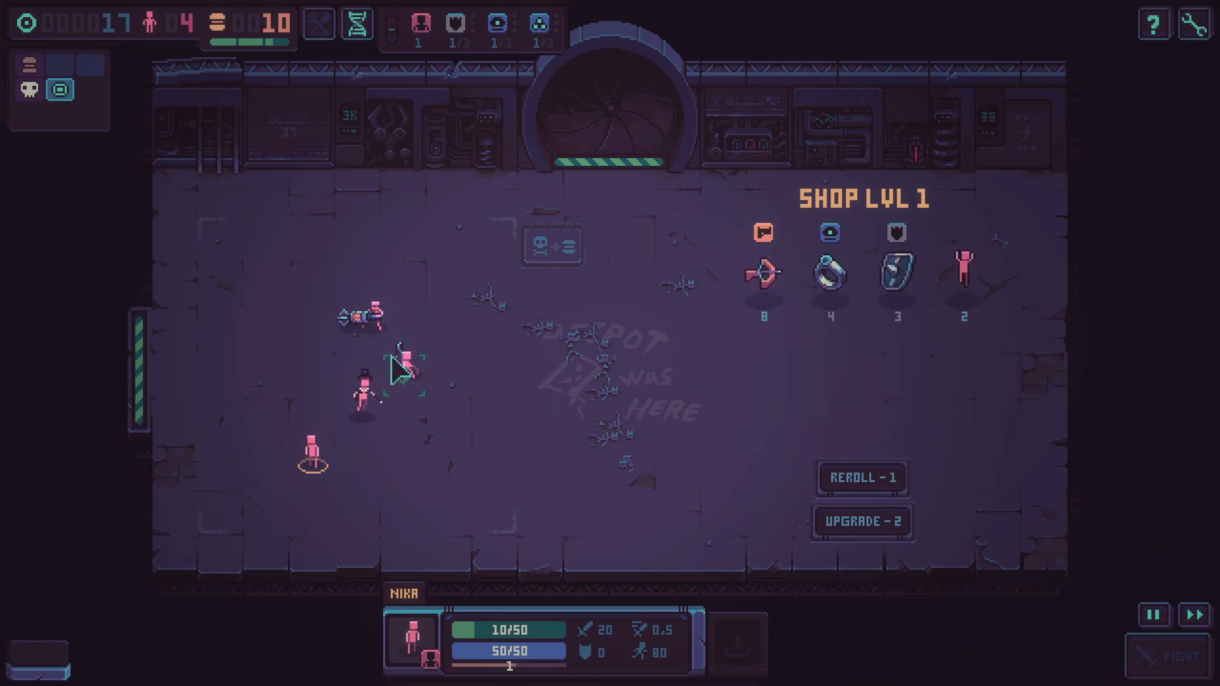
pyautogui.moveTo(319, 479)
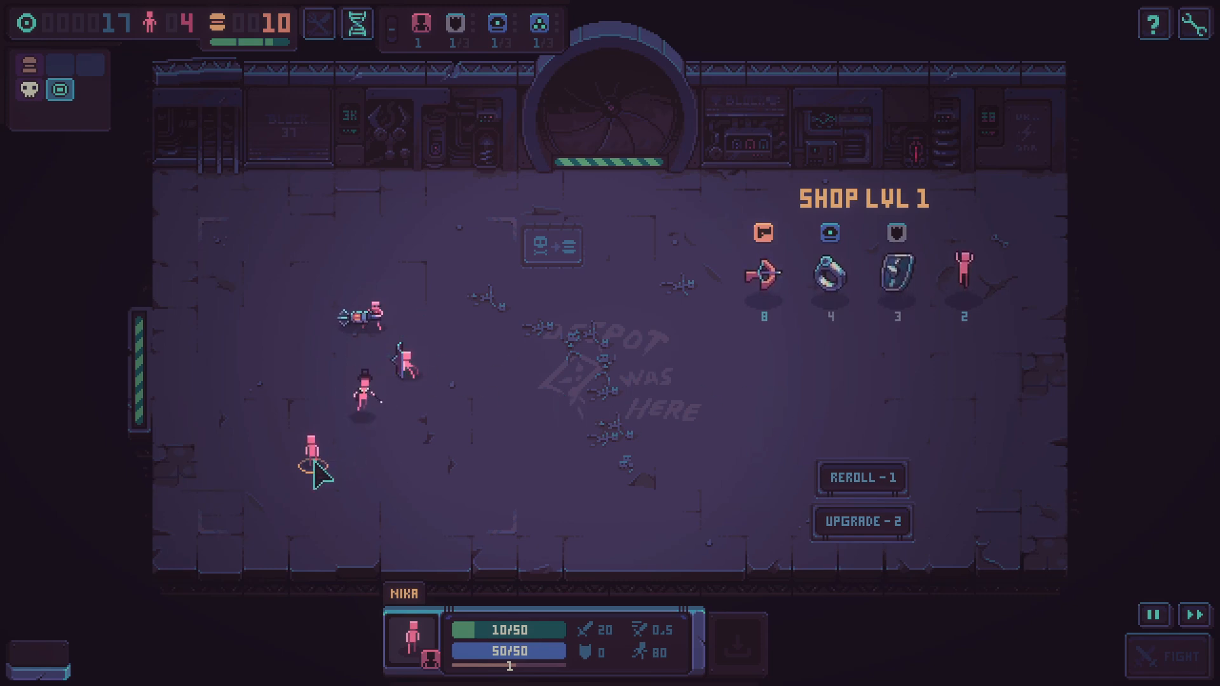
pyautogui.moveTo(311, 474); pyautogui.dragTo(608, 279)
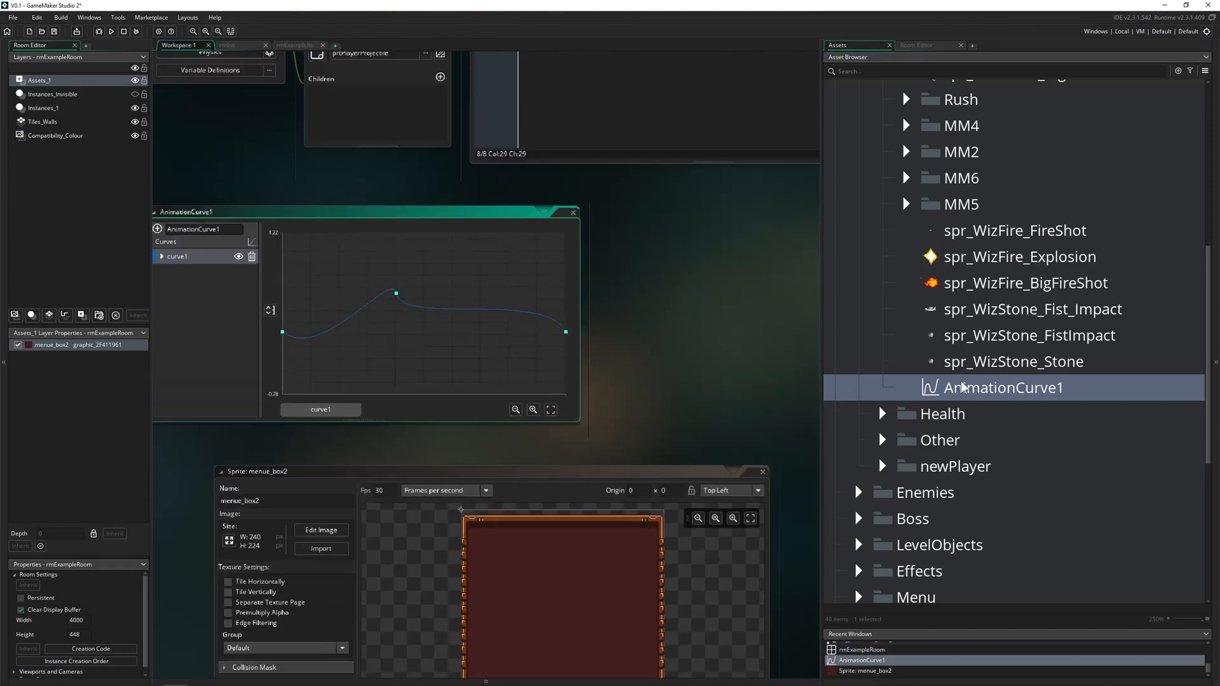
# Step: Switch curve1 to Bezier and drag its tangents and middle point into a sharper peak near 0.43, 0.75
pyautogui.moveTo(366, 212); pyautogui.dragTo(481, 257)
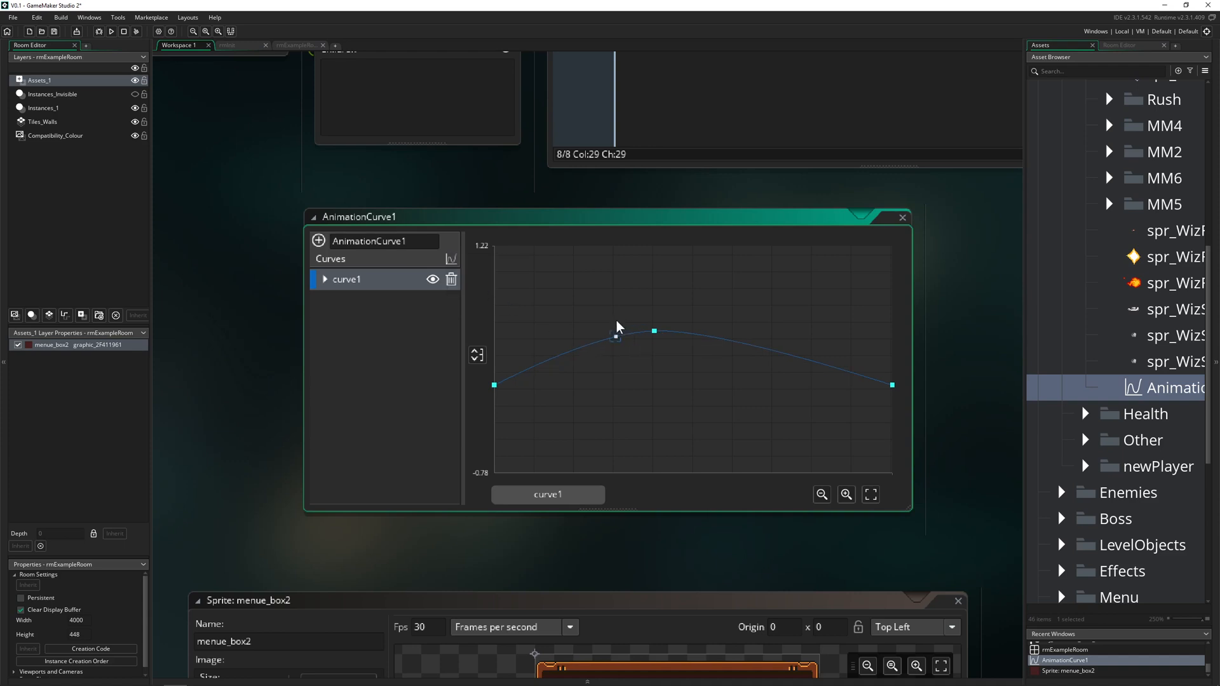
pyautogui.click(452, 260)
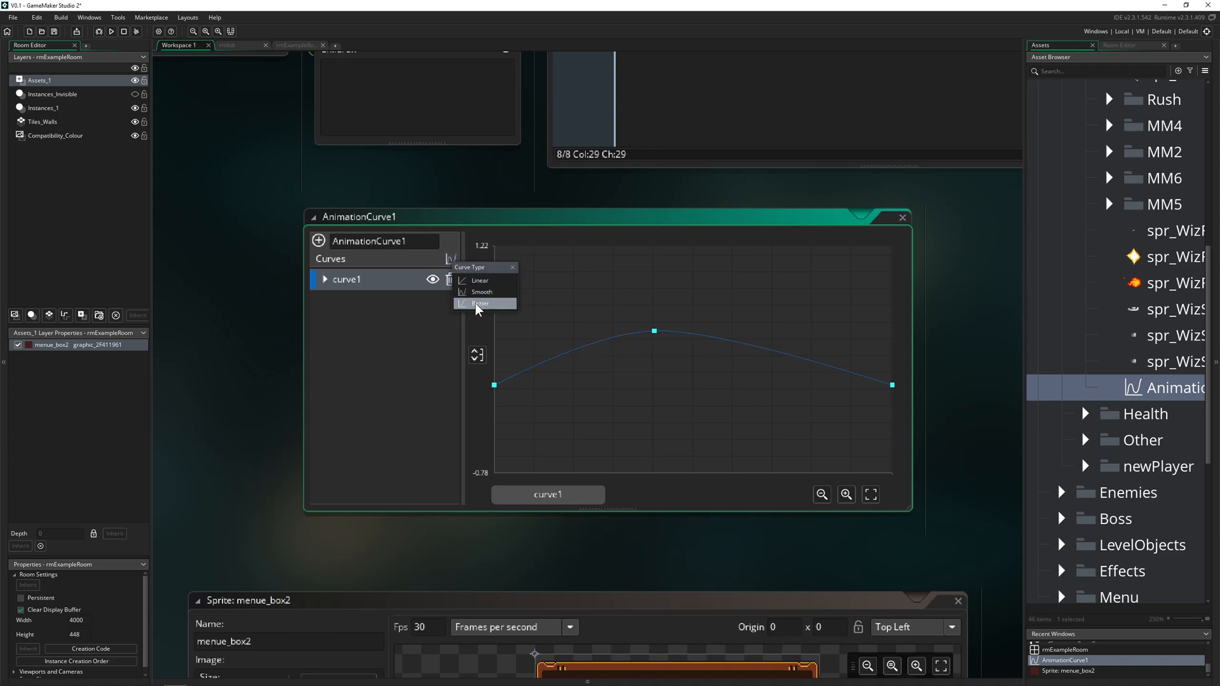
pyautogui.click(480, 303)
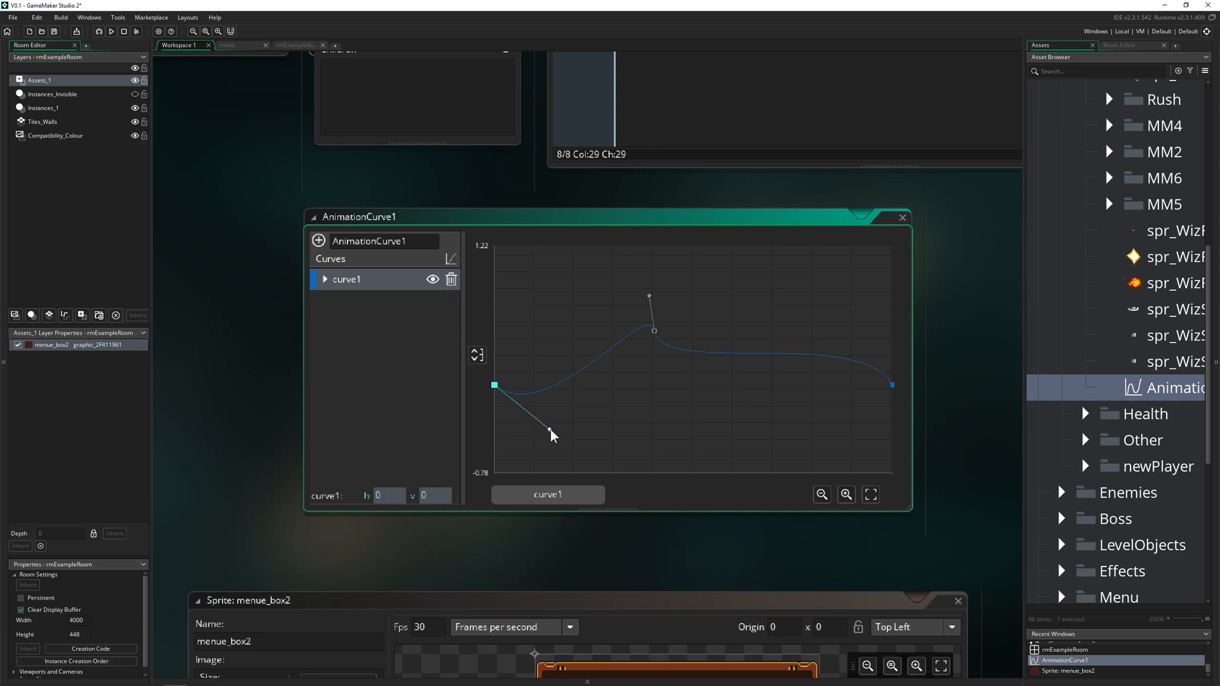
pyautogui.moveTo(550, 434); pyautogui.dragTo(654, 450)
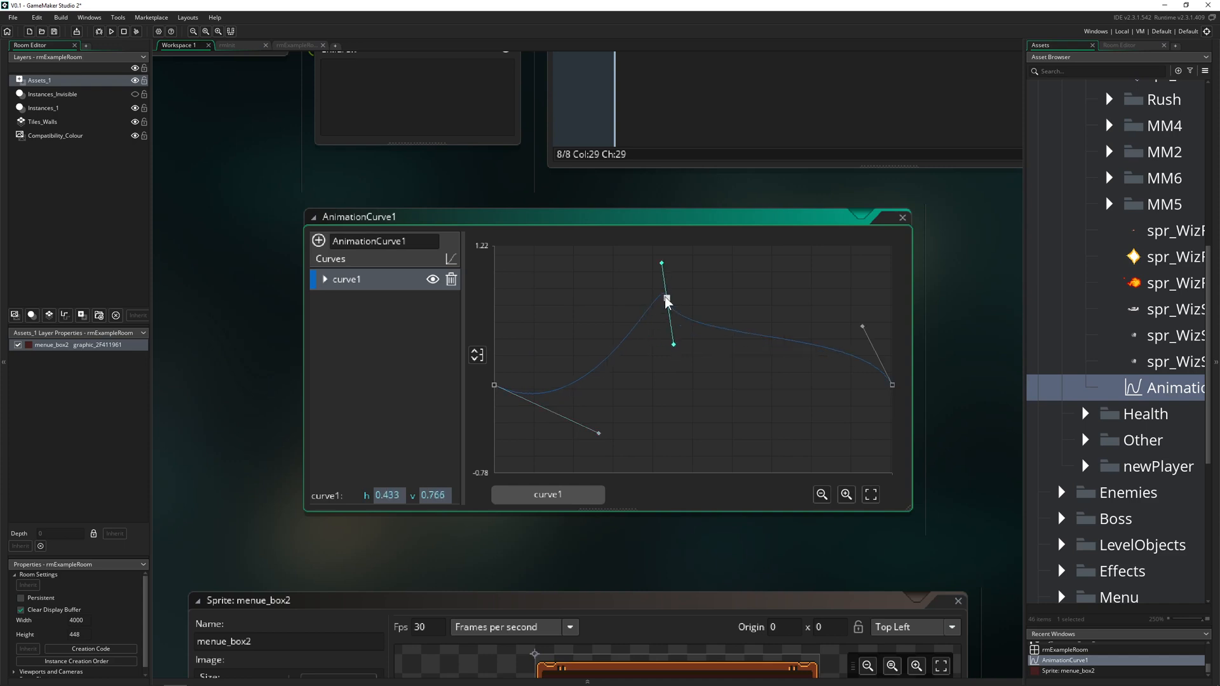
pyautogui.moveTo(667, 303); pyautogui.dragTo(665, 300)
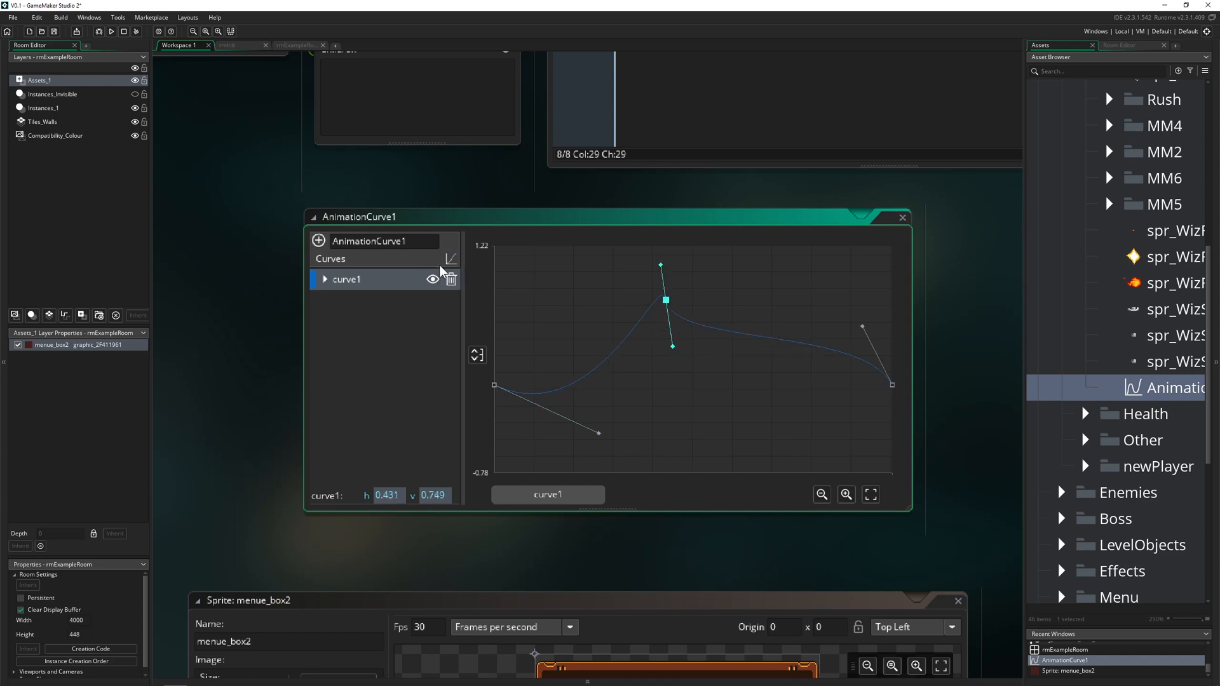
pyautogui.moveTo(423, 391)
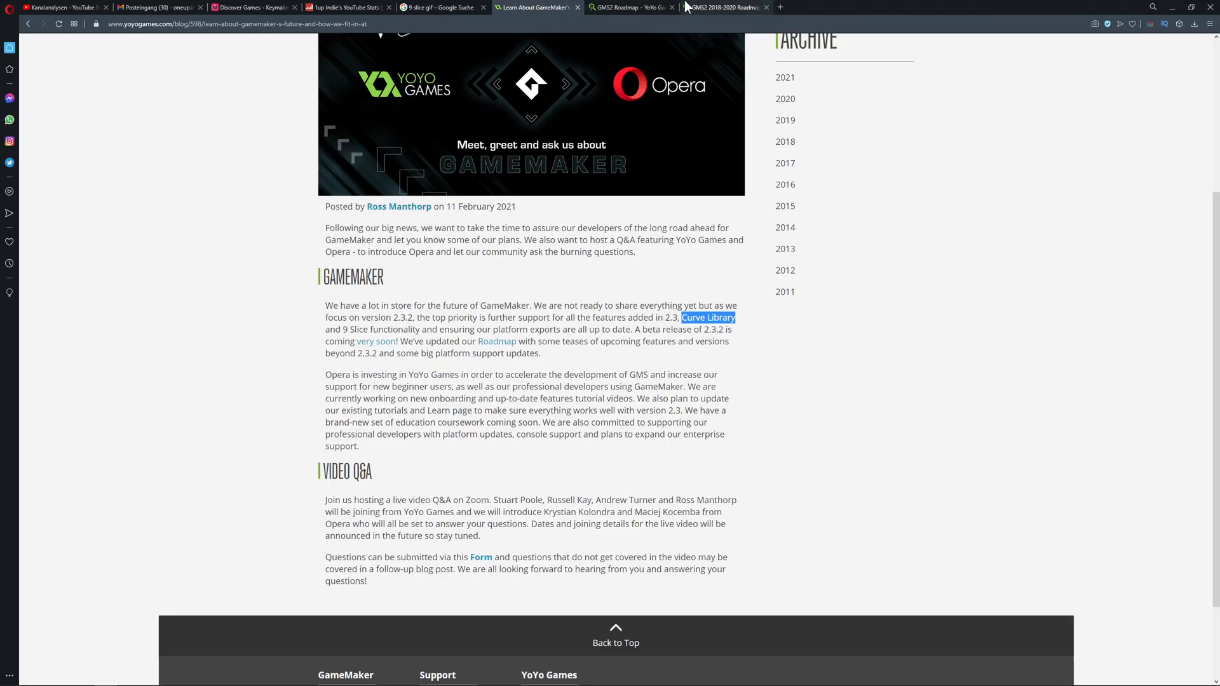
# Step: Show the 2018-2020 roadmap archive scrolled to the 2020 table with Bezier and animation curves
pyautogui.click(723, 8)
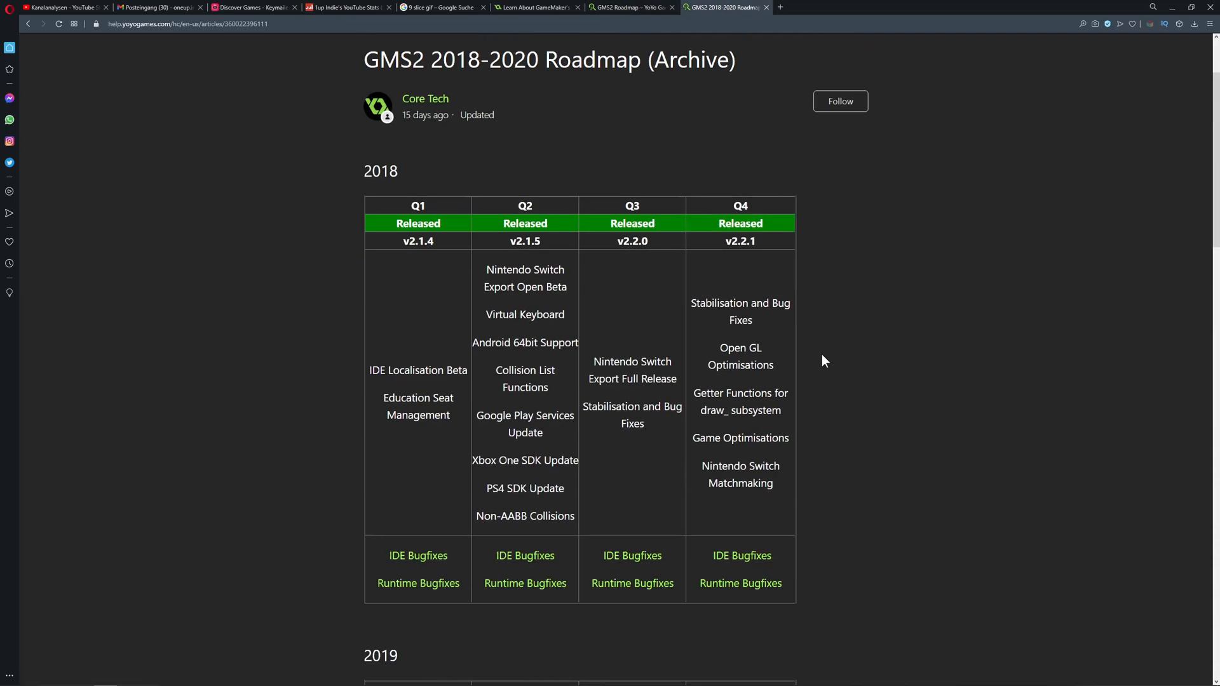
pyautogui.scroll(-3)
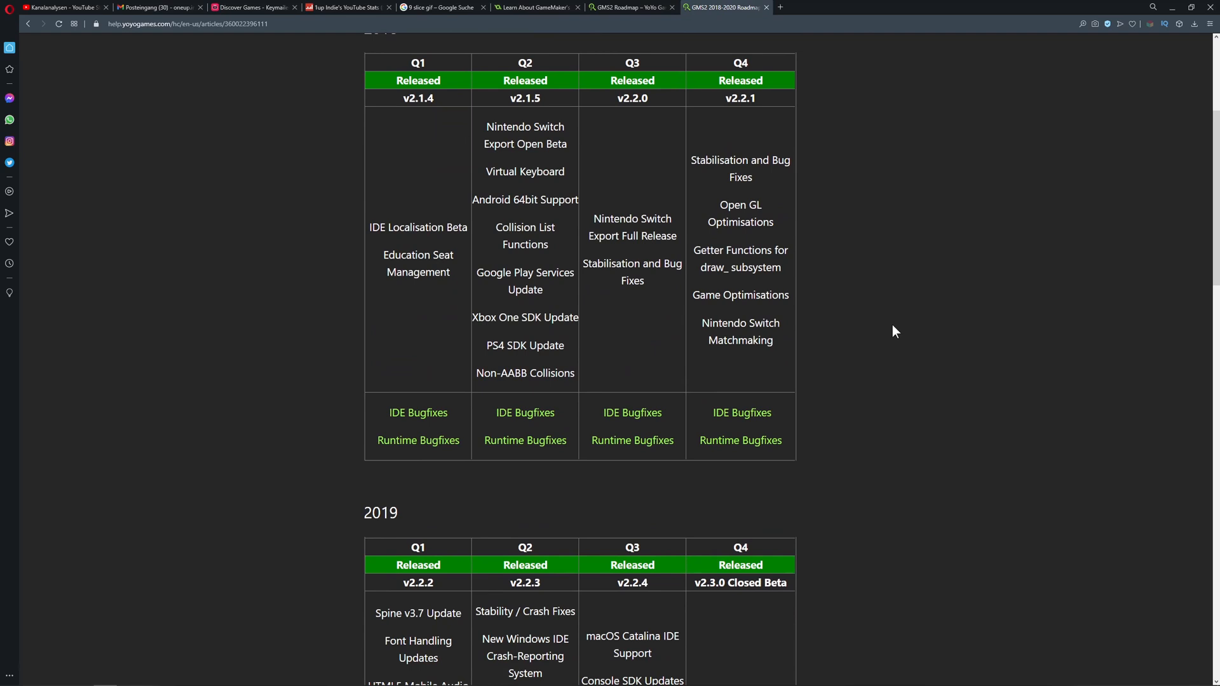
pyautogui.scroll(-3)
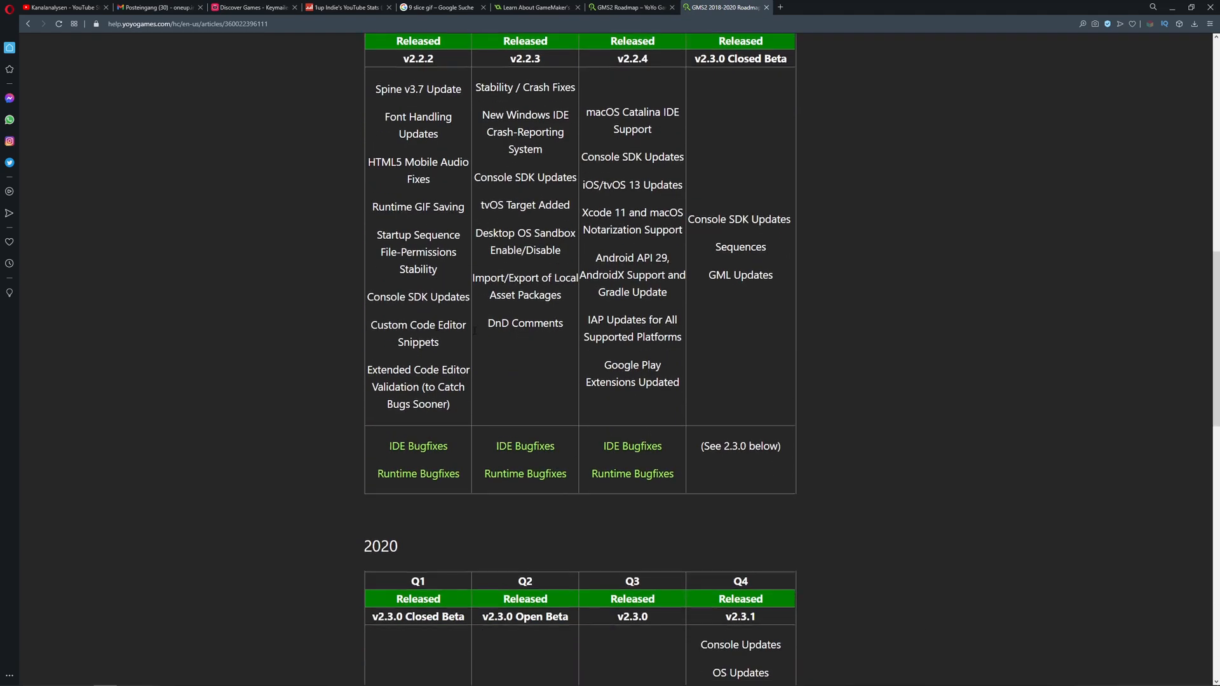
pyautogui.moveTo(754, 318)
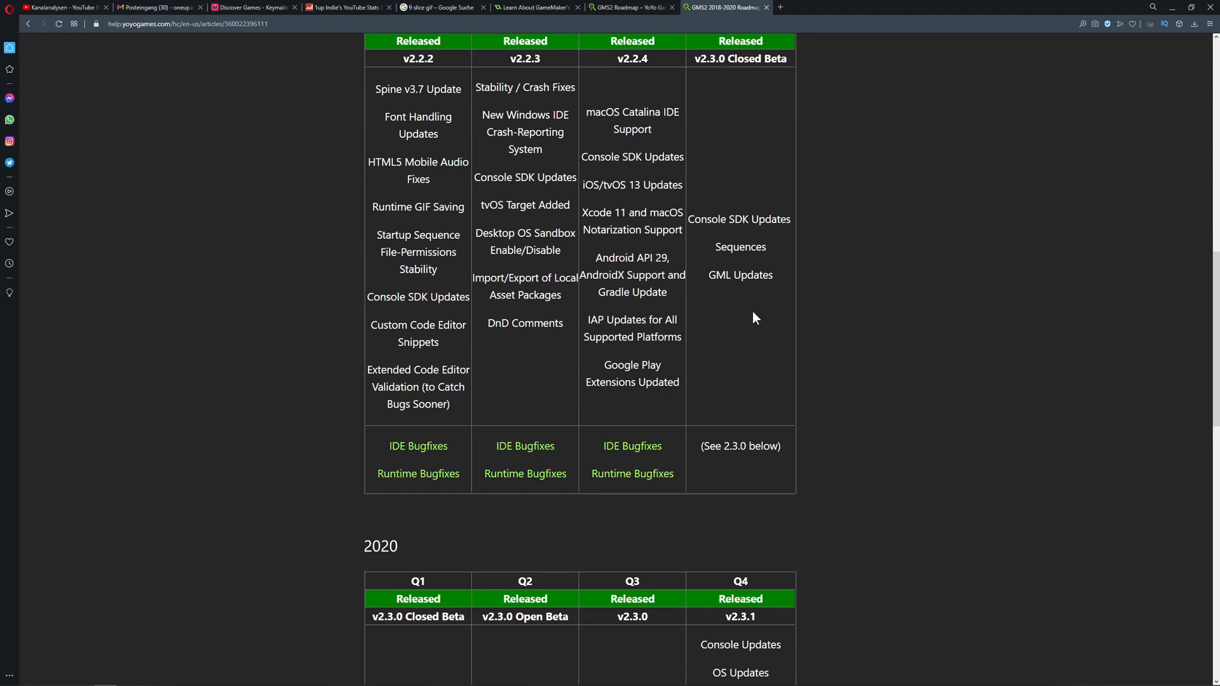
pyautogui.scroll(-3)
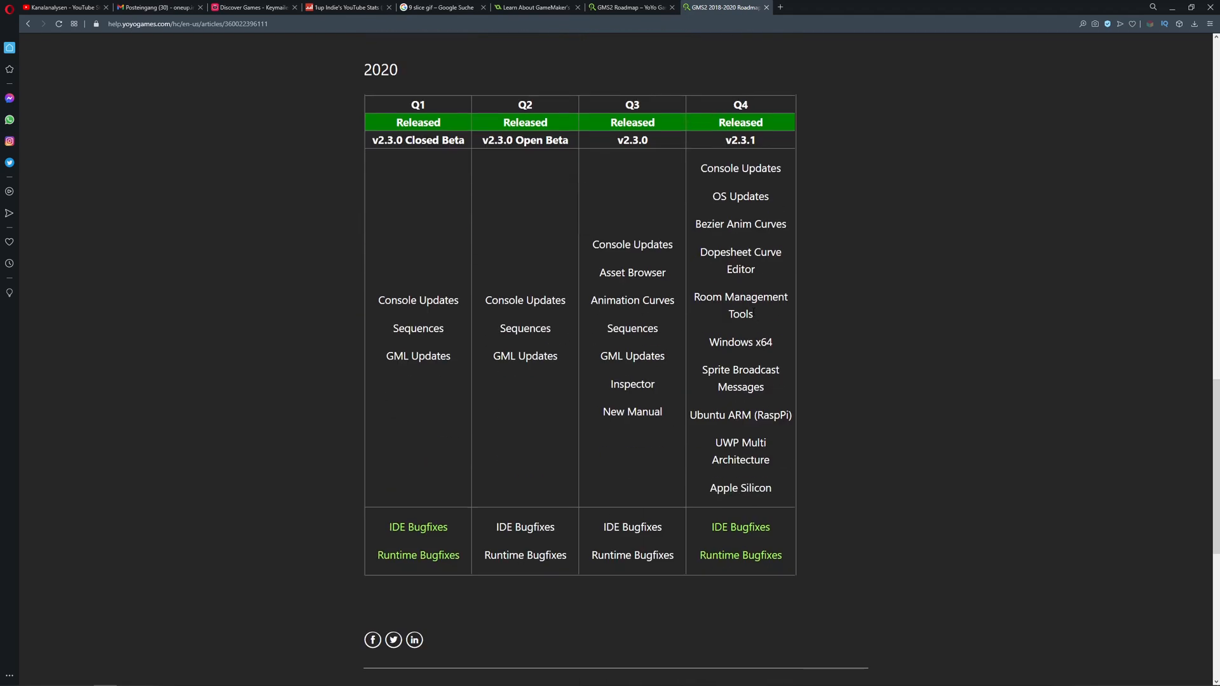
# Step: On the 2021 roadmap, highlight the Q2 Replace OpenTK item and the feature descriptions below
pyautogui.click(631, 8)
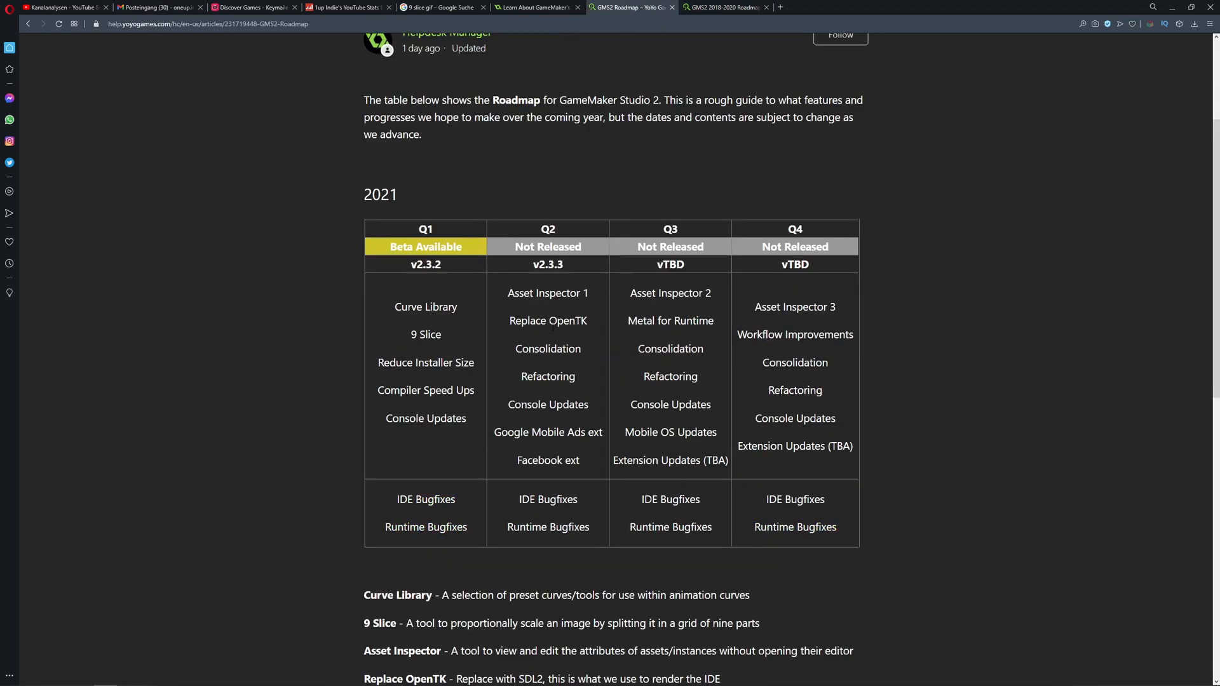
pyautogui.doubleClick(547, 376)
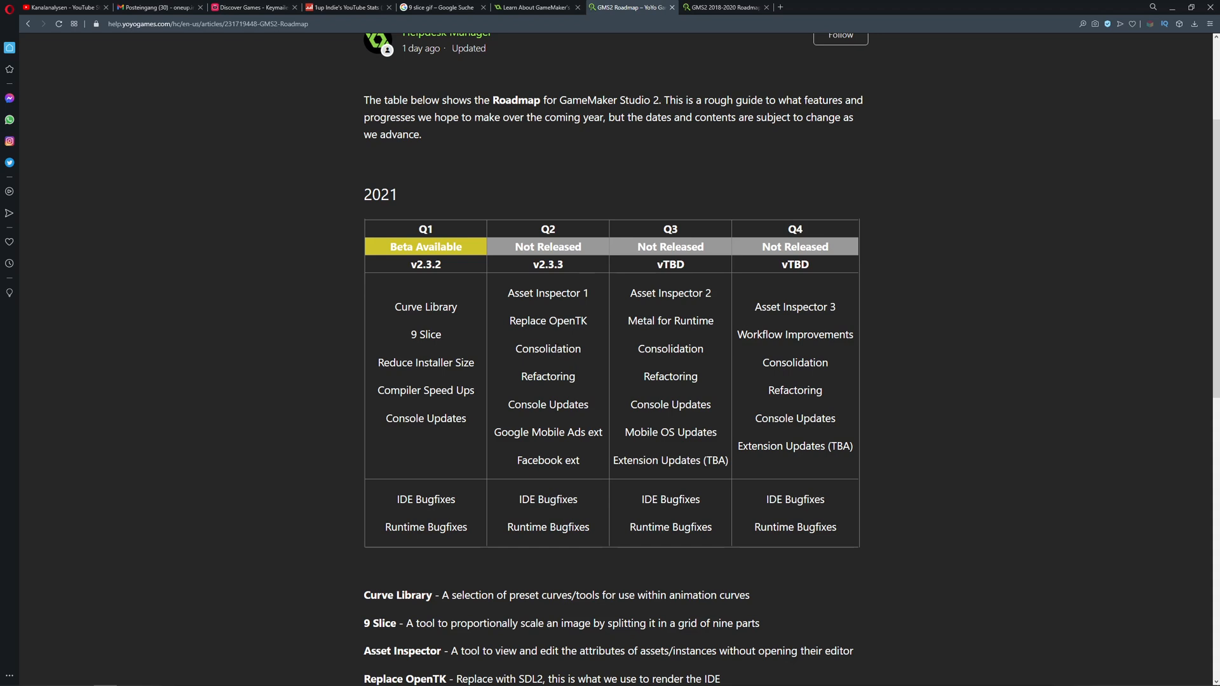
pyautogui.moveTo(595, 359)
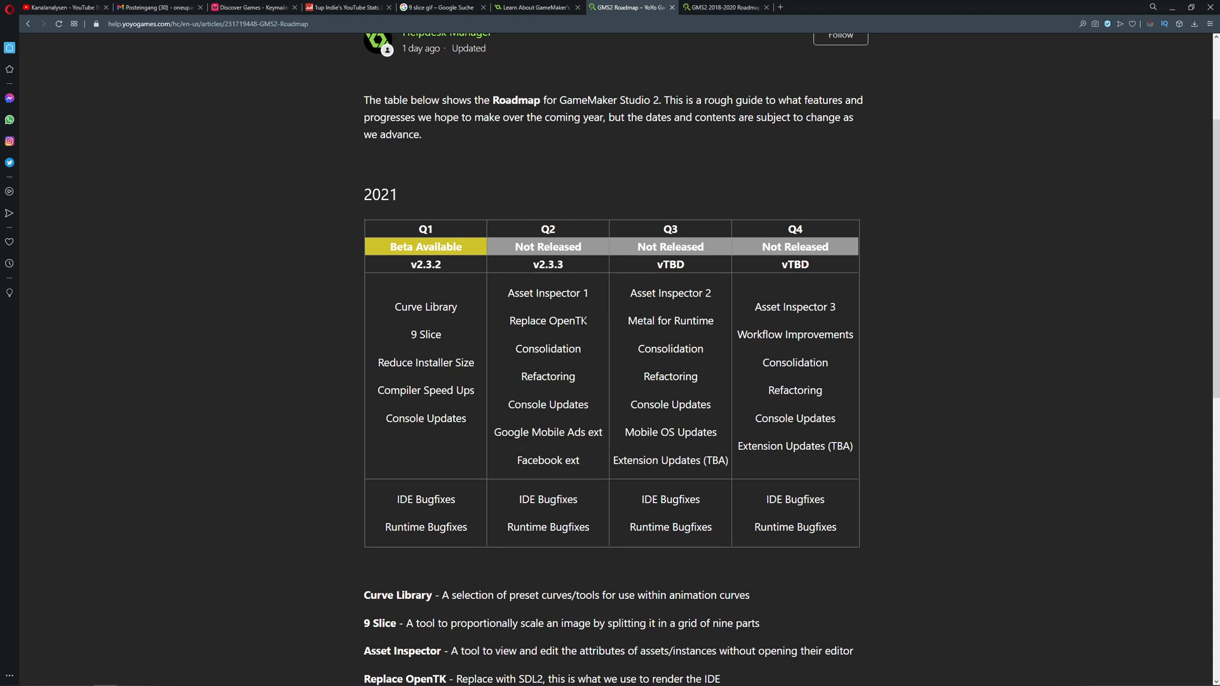
pyautogui.doubleClick(548, 320)
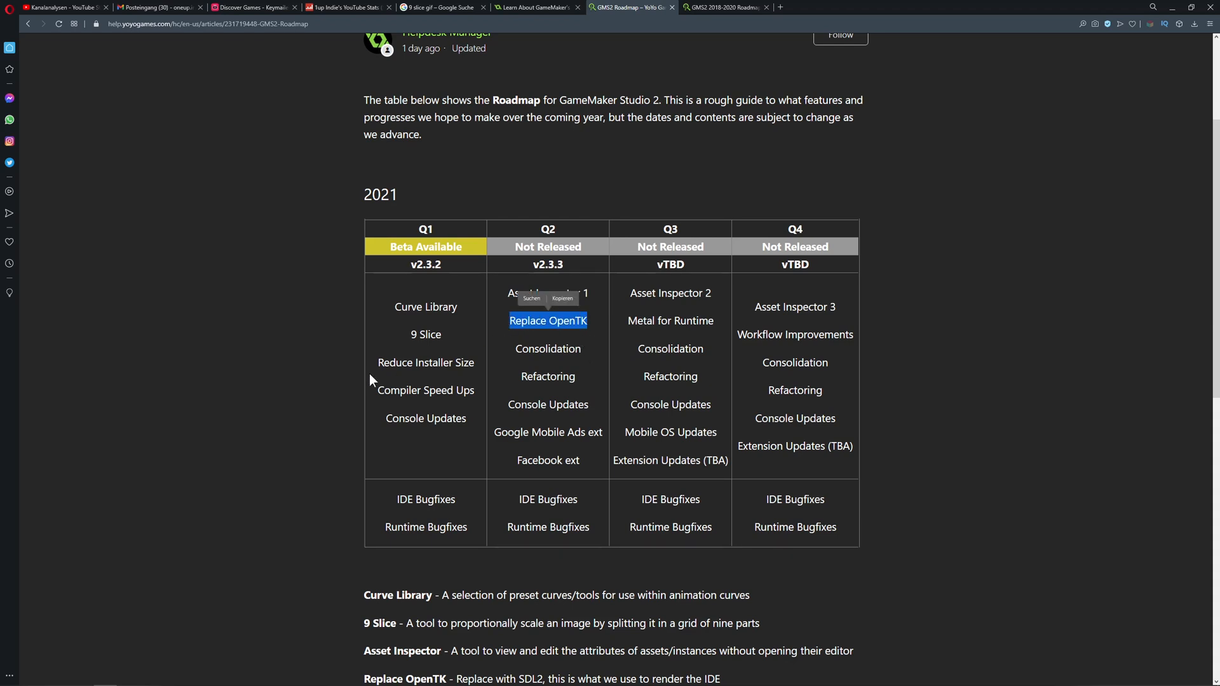
pyautogui.scroll(-3)
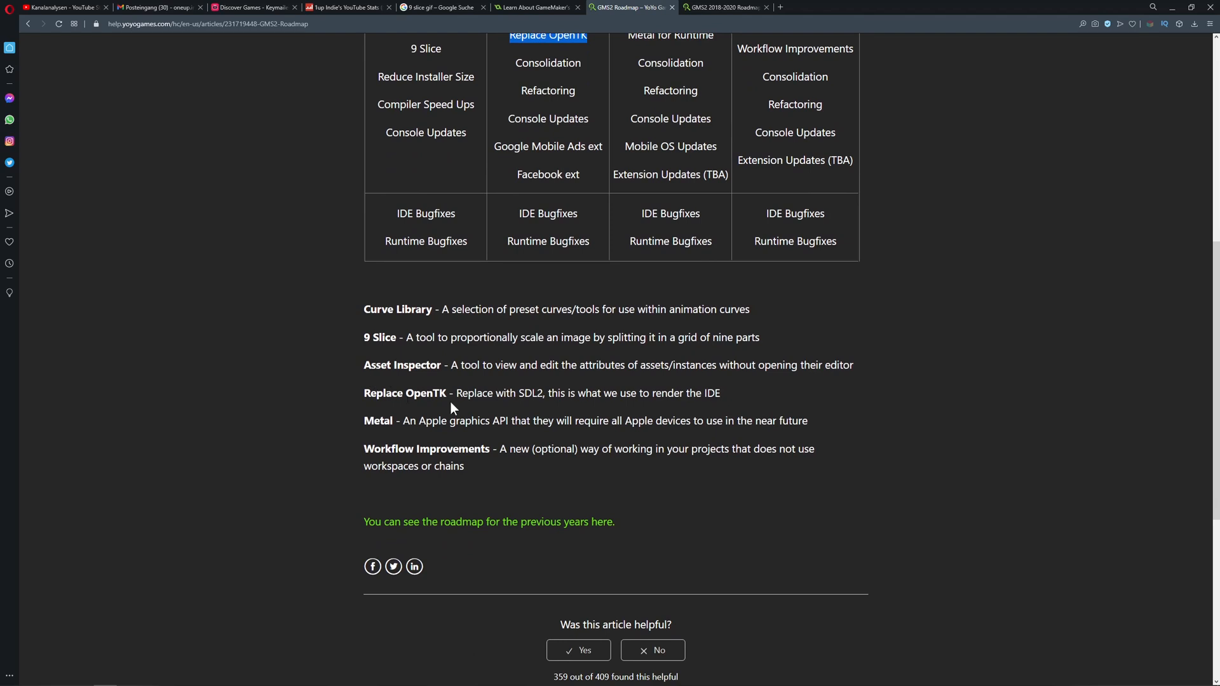
pyautogui.doubleClick(430, 393)
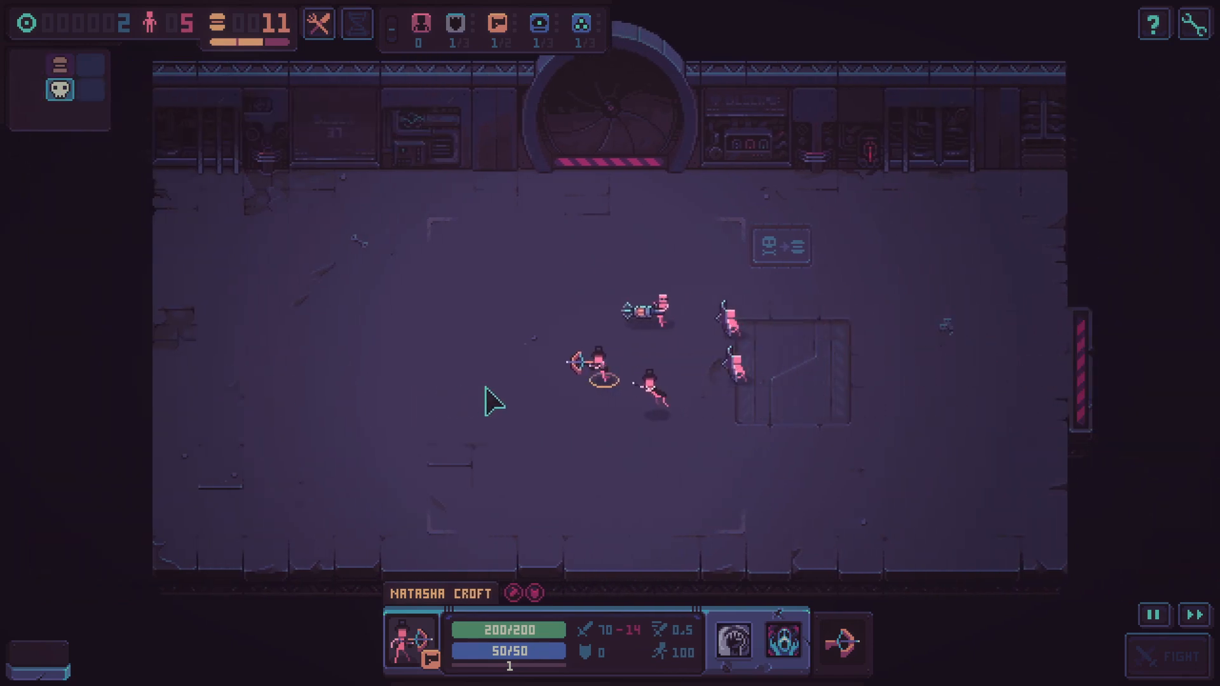
# Step: Start the auto-battle against the room's tall dark enemy
pyautogui.click(1171, 657)
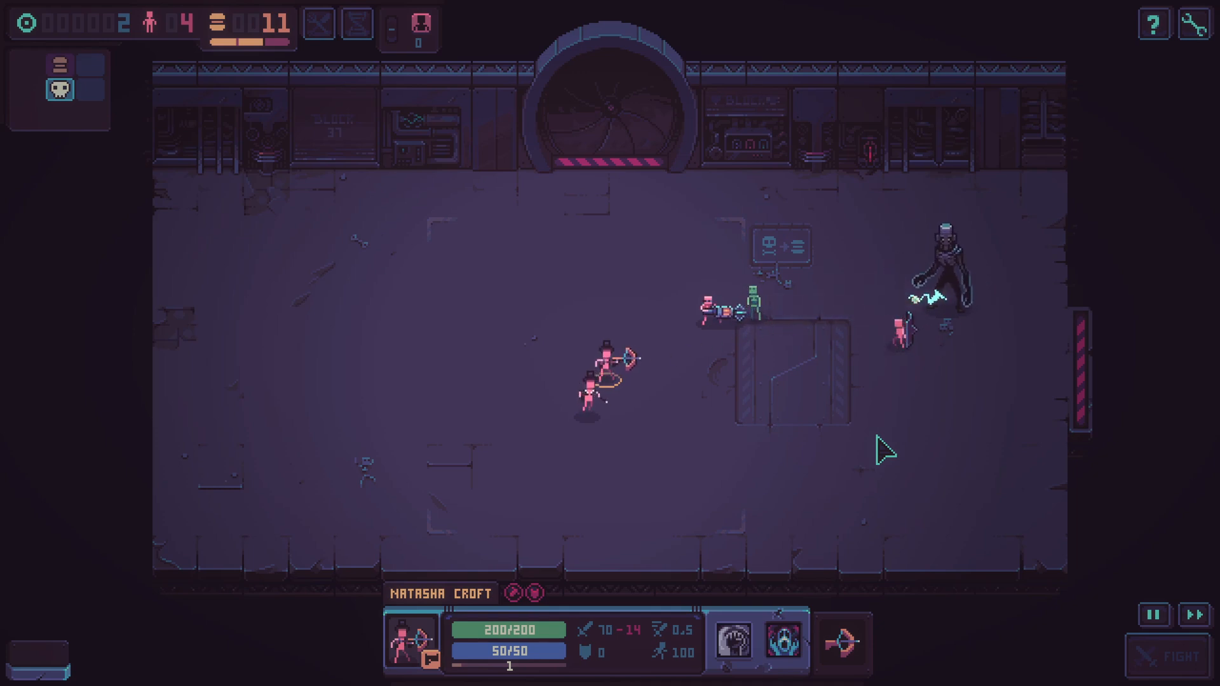
pyautogui.moveTo(786, 642)
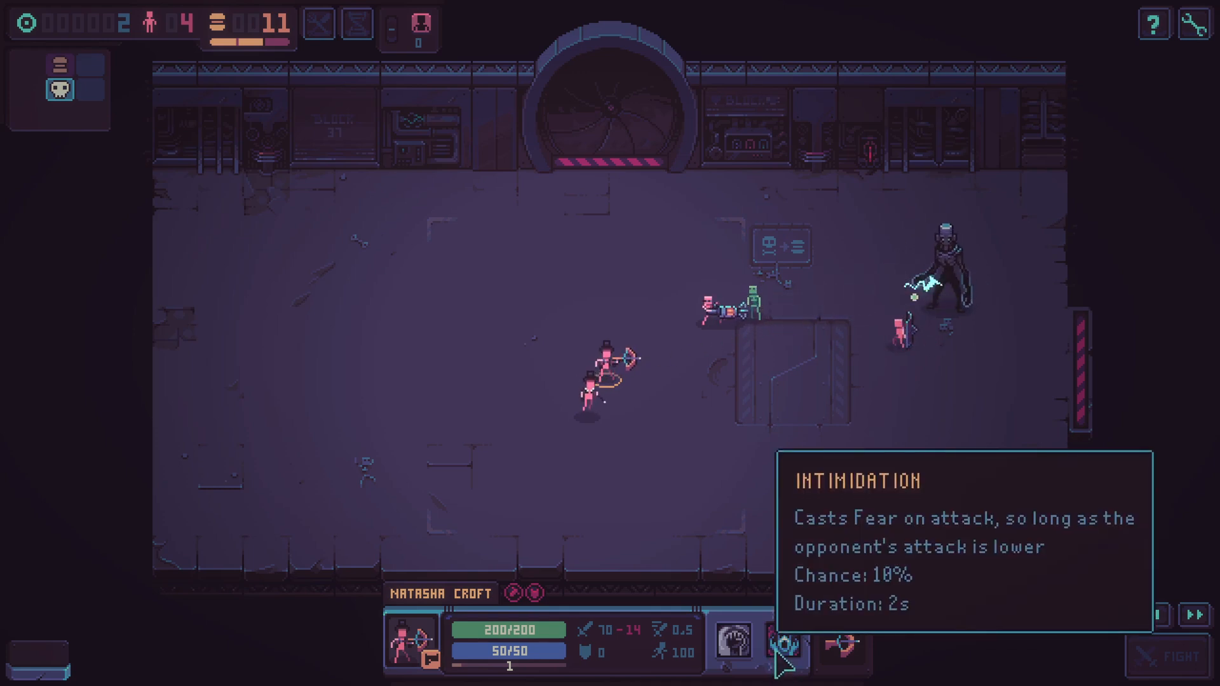
pyautogui.moveTo(916, 398)
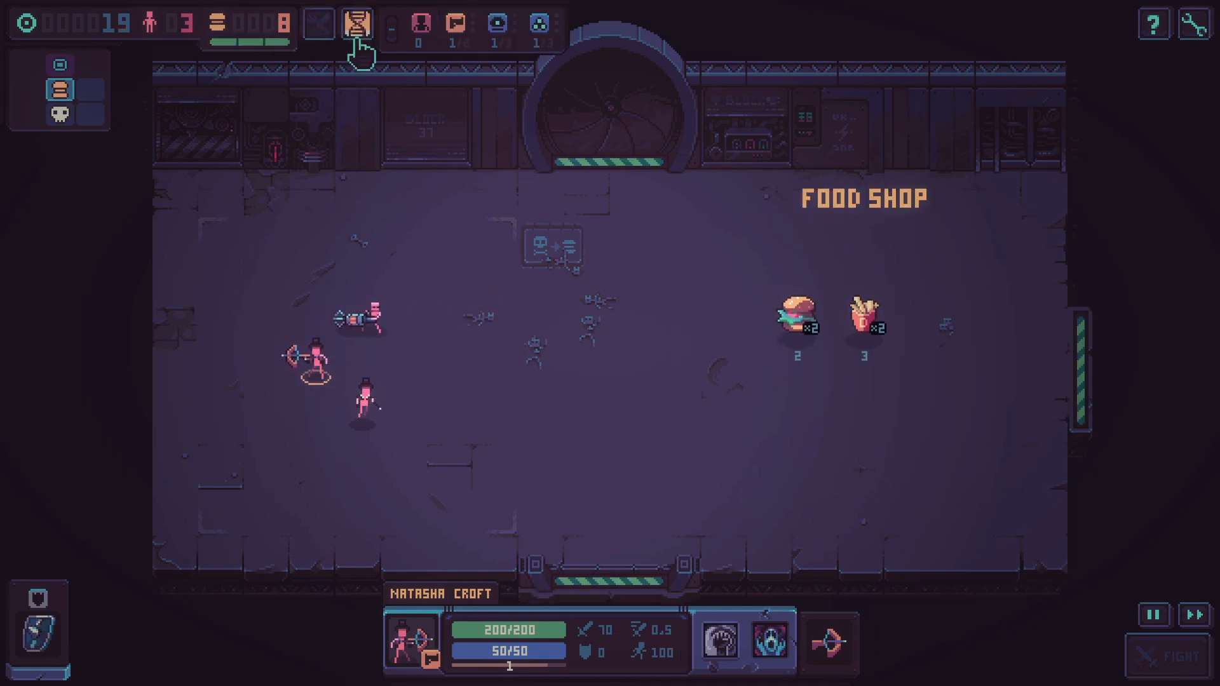
# Step: Buy a mutation from the tree and send the squad through the door into the next fight
pyautogui.click(358, 23)
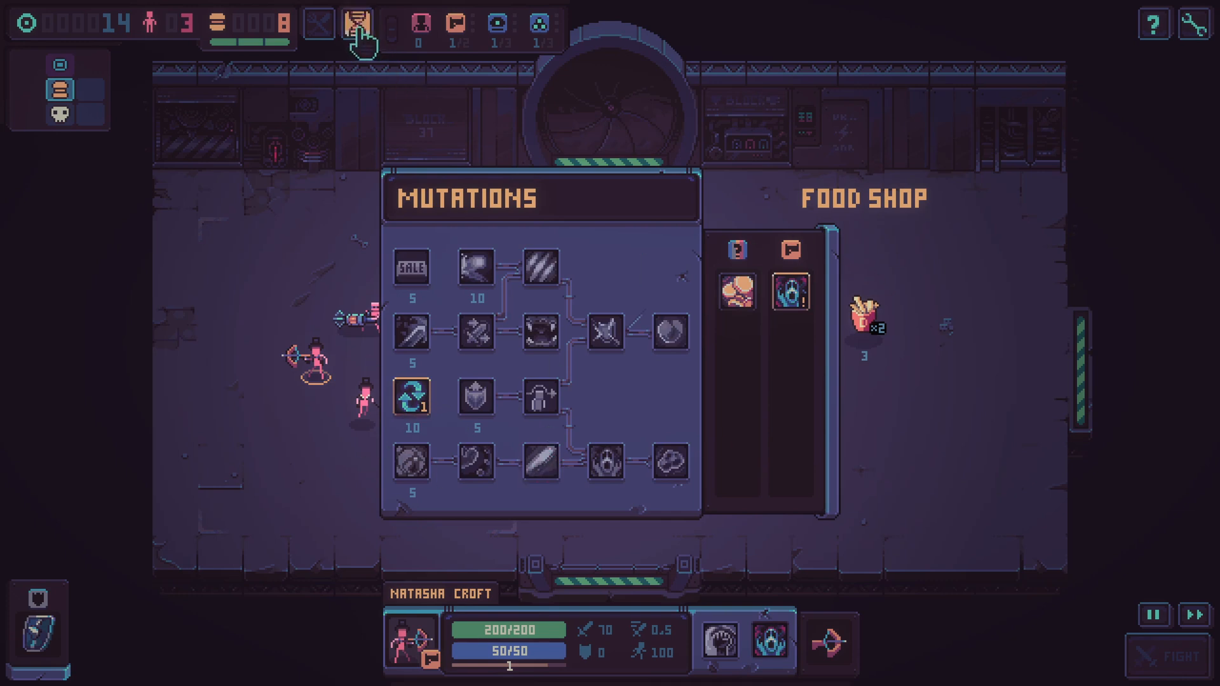
pyautogui.click(356, 19)
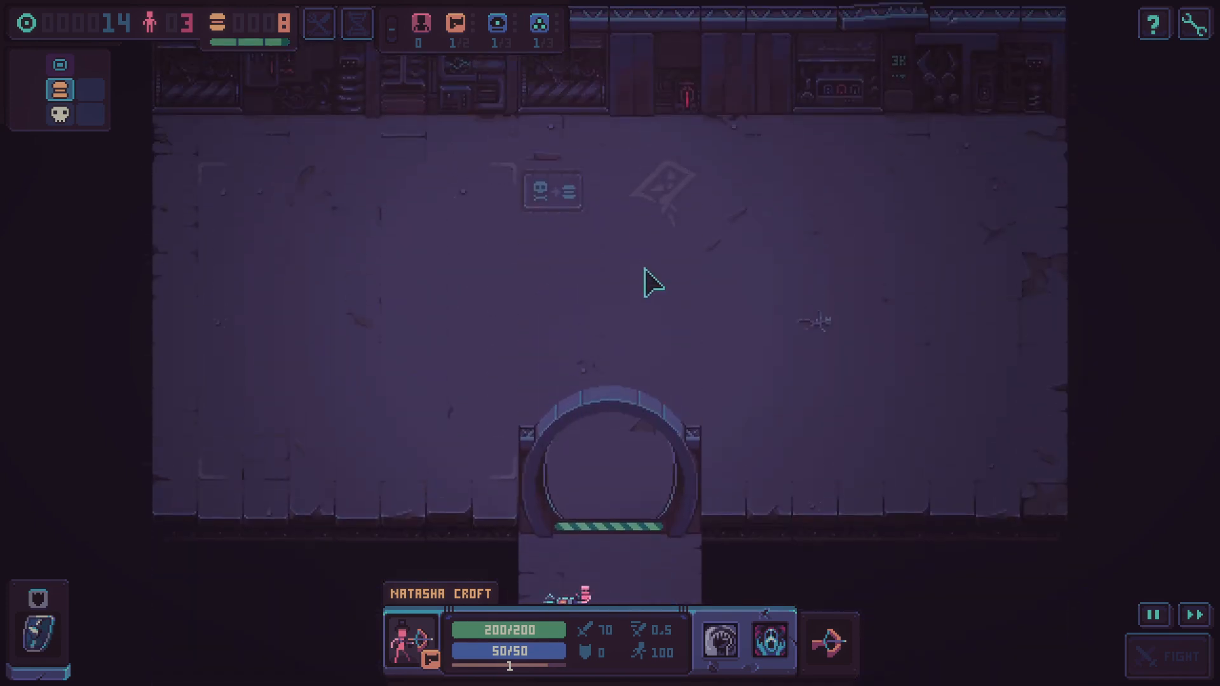
pyautogui.click(1178, 656)
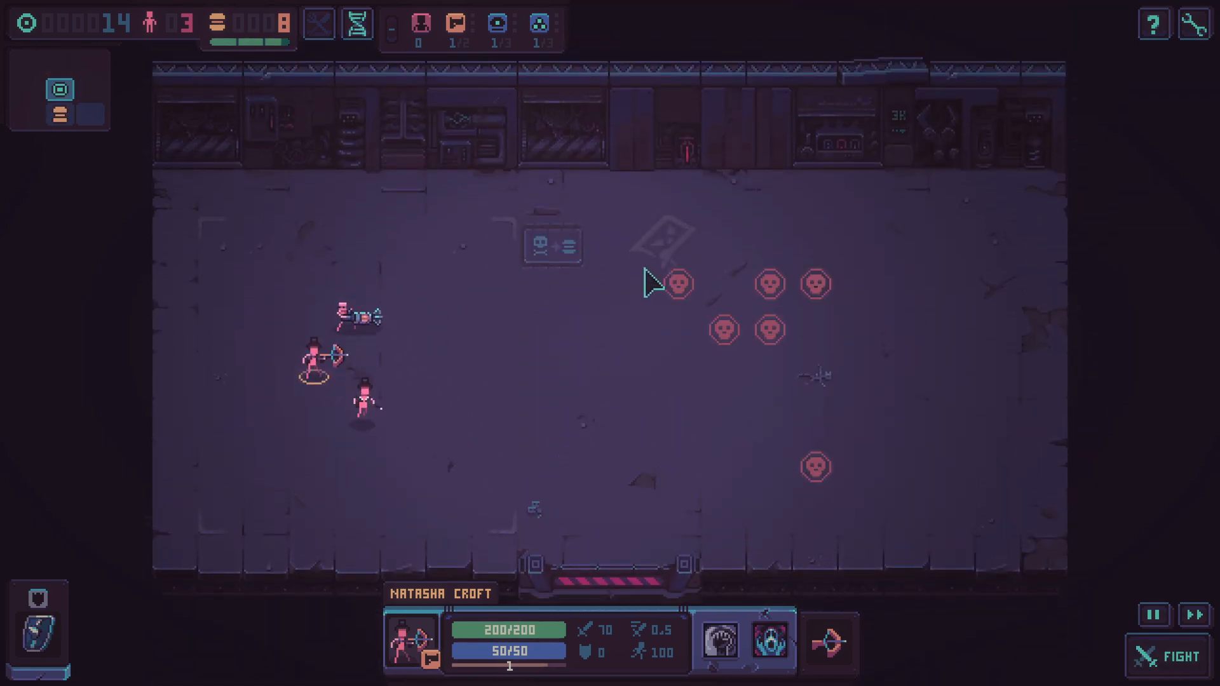
pyautogui.click(1174, 657)
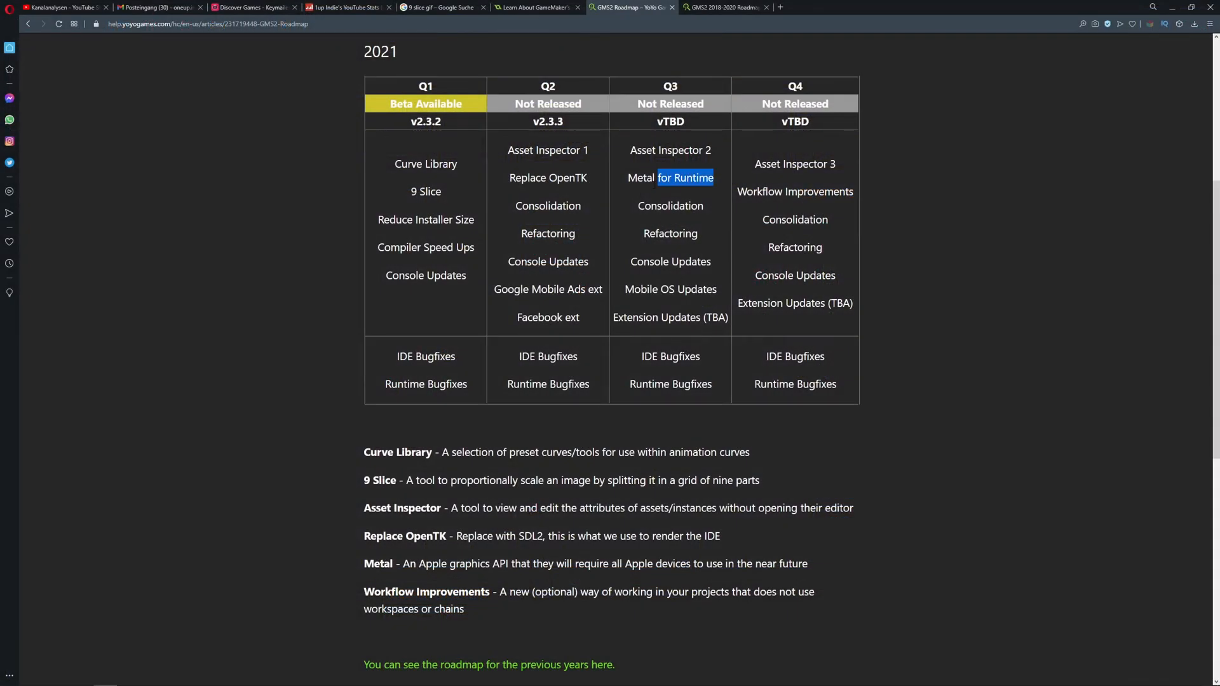
# Step: Highlight 'Metal for Runtime' in the Q3 column, then scroll further down the roadmap
pyautogui.doubleClick(640, 178)
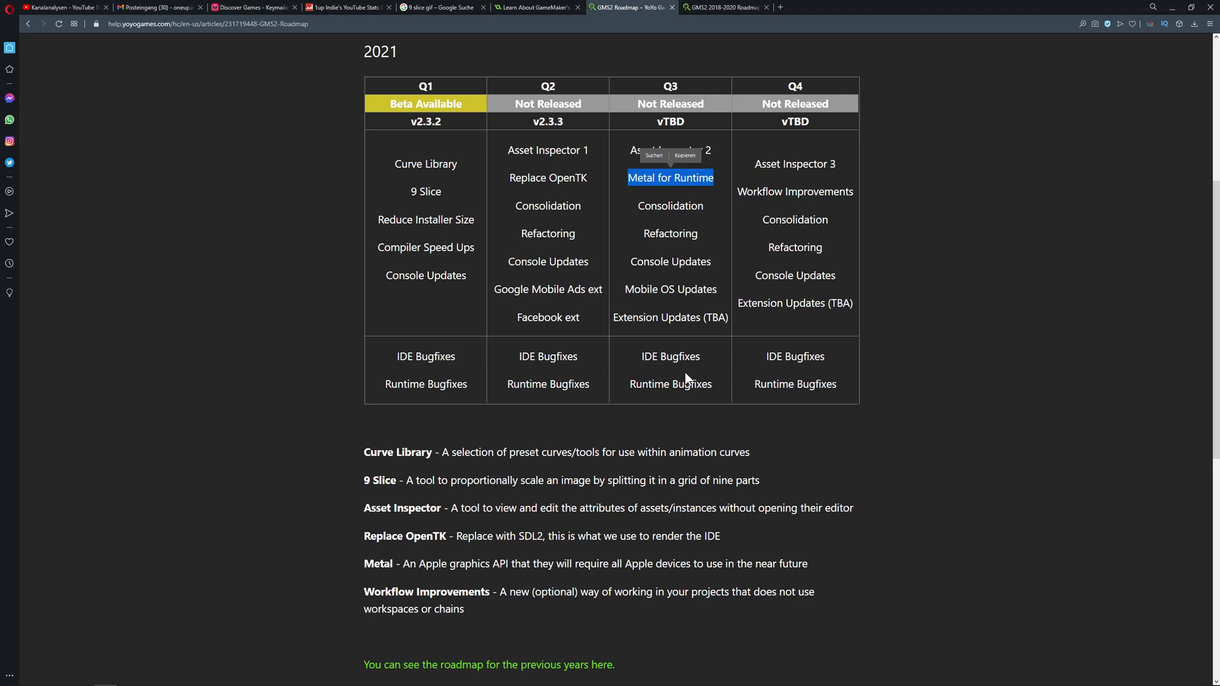
pyautogui.scroll(-3)
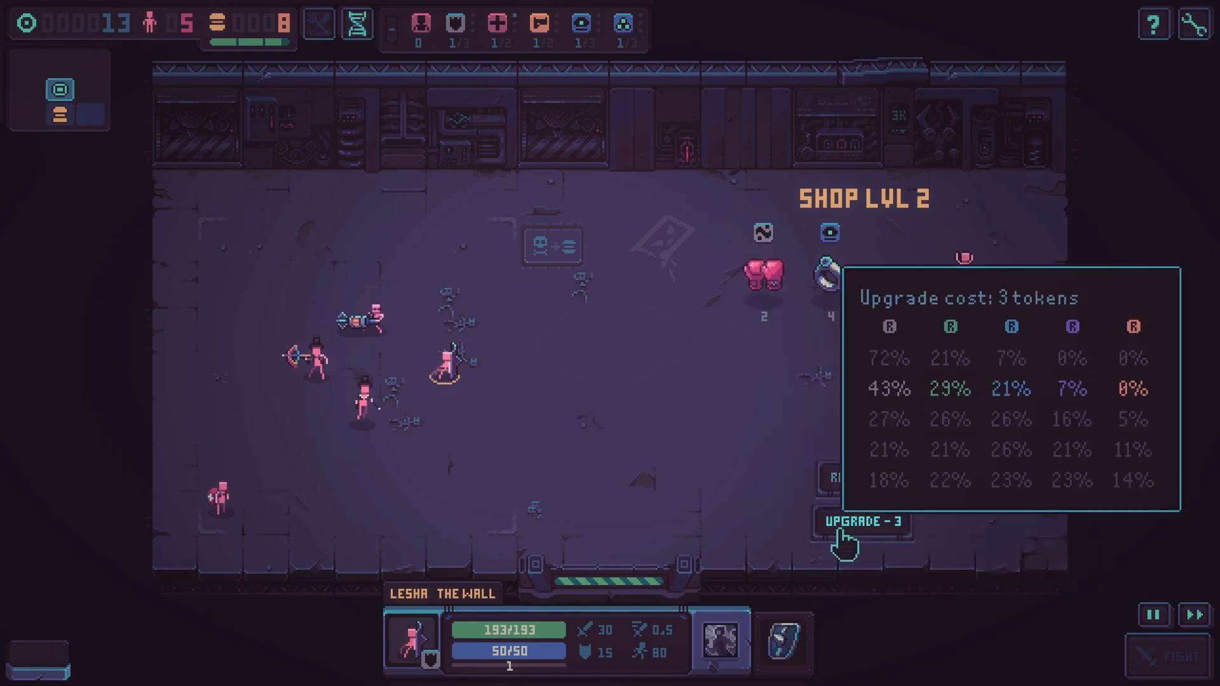
# Step: Upgrade the shop to level 3, move to the next room and answer the Prophet with one response
pyautogui.click(862, 523)
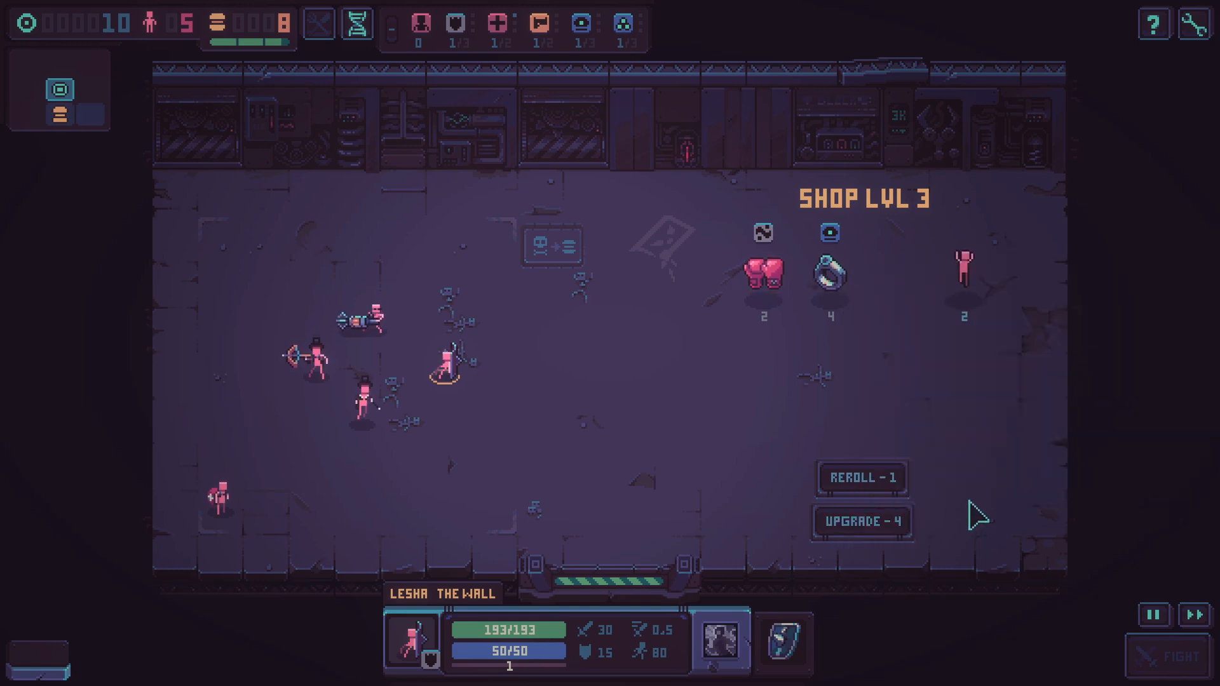
pyautogui.click(860, 478)
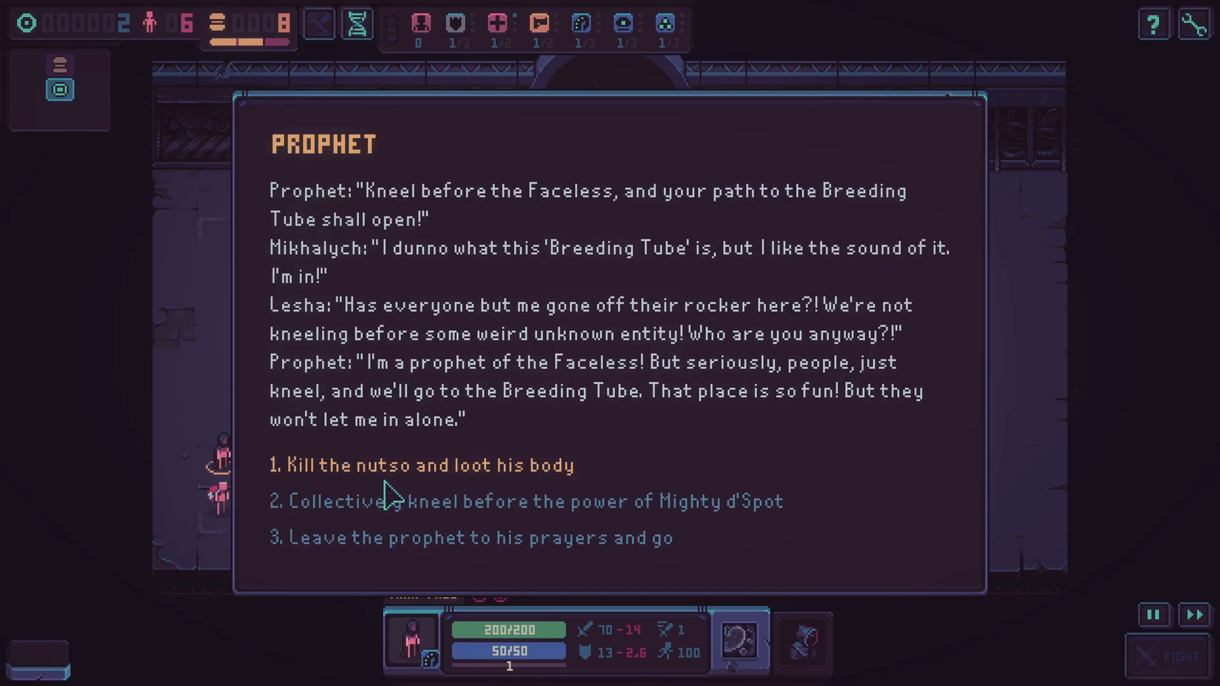
pyautogui.click(525, 500)
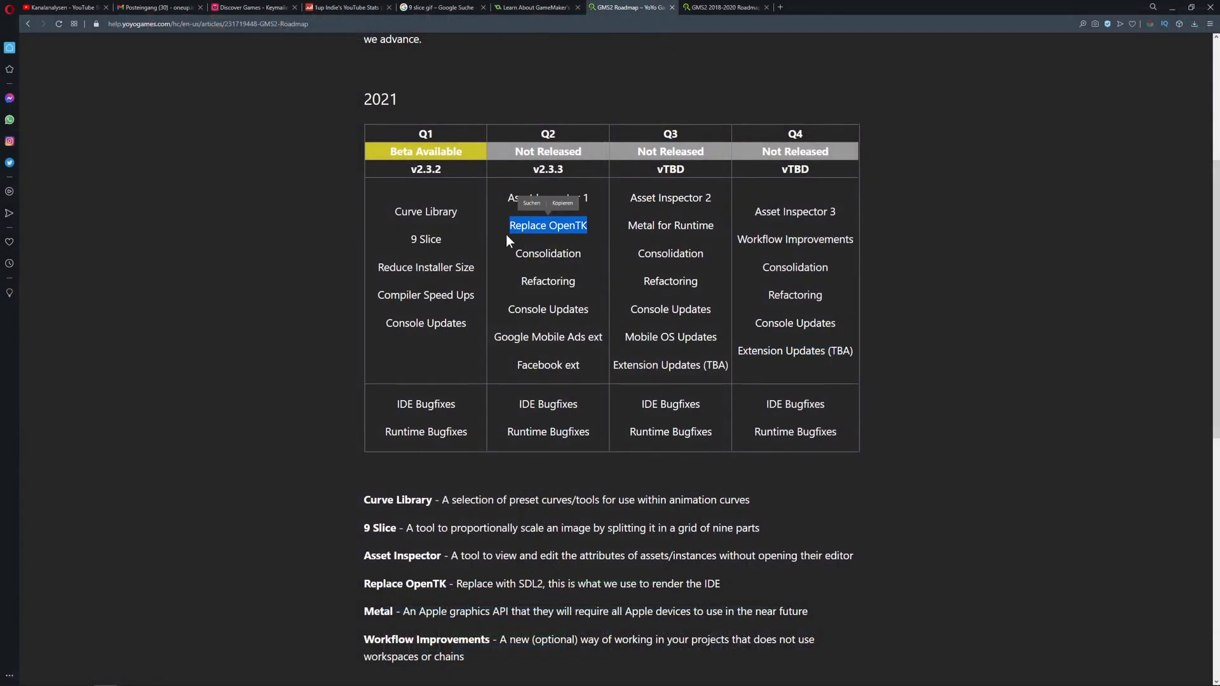
# Step: Scroll past the 2021 table to the feature descriptions below it
pyautogui.scroll(-3)
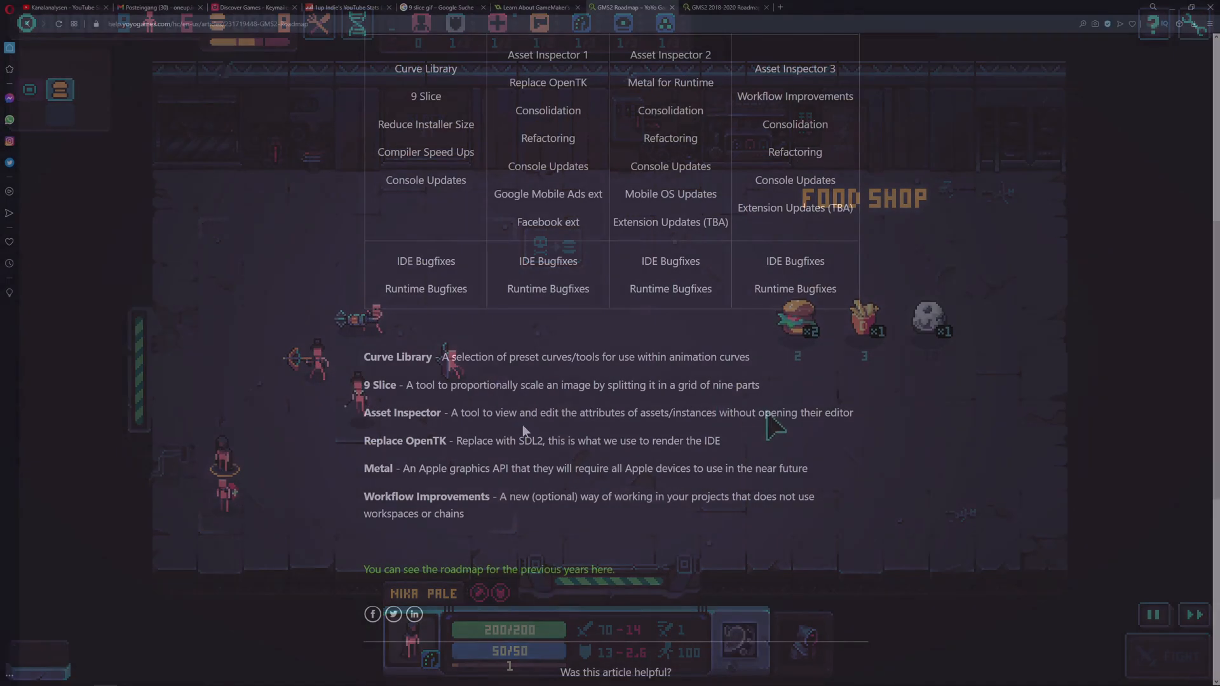
# Step: Highlight the 'Asset Inspector' heading and text in the 'Replace OpenTK' description
pyautogui.doubleClick(403, 412)
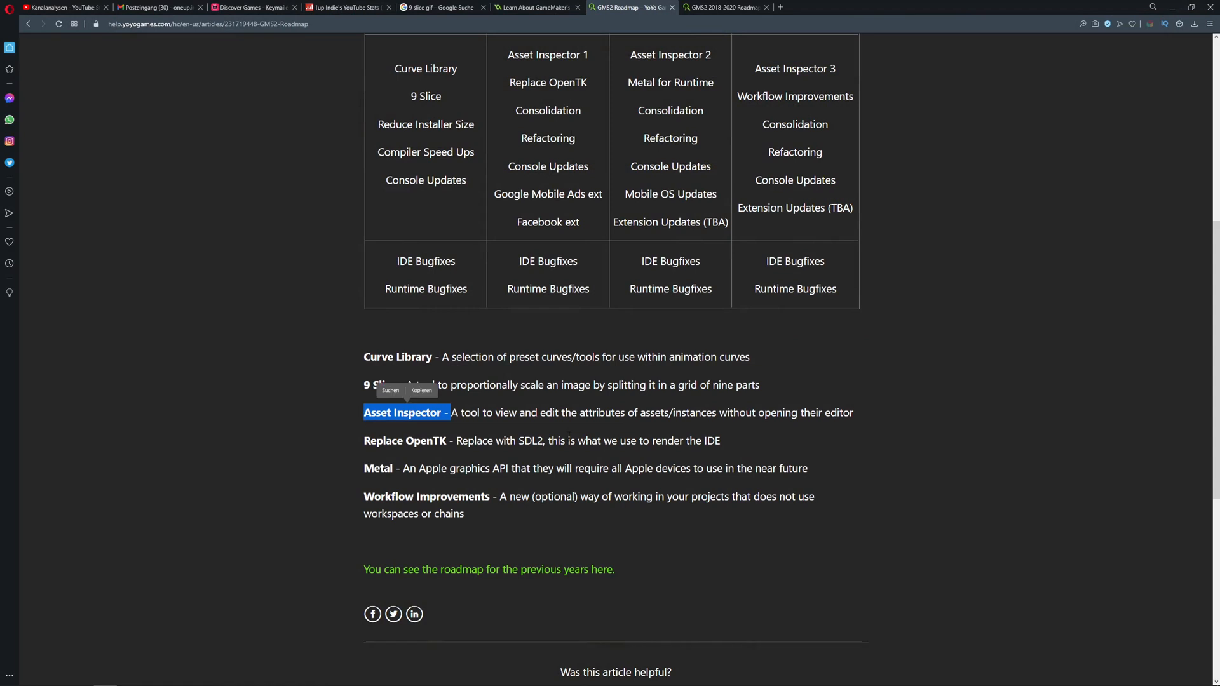
pyautogui.moveTo(547, 431)
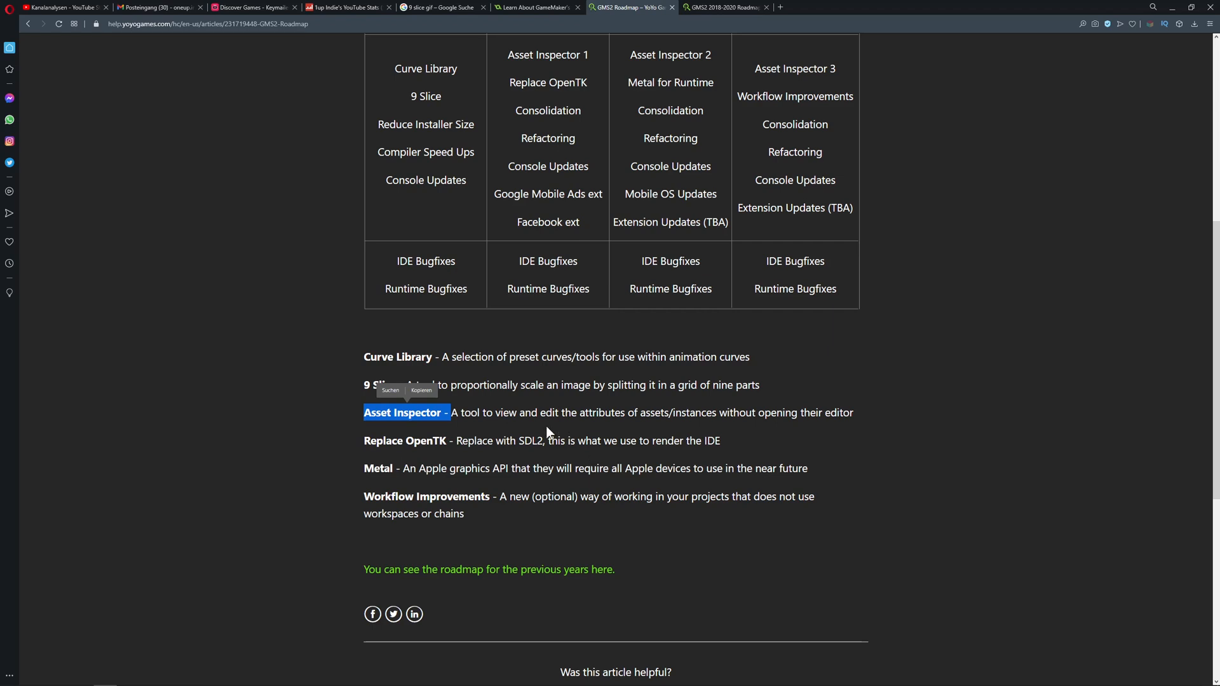
pyautogui.doubleClick(549, 411)
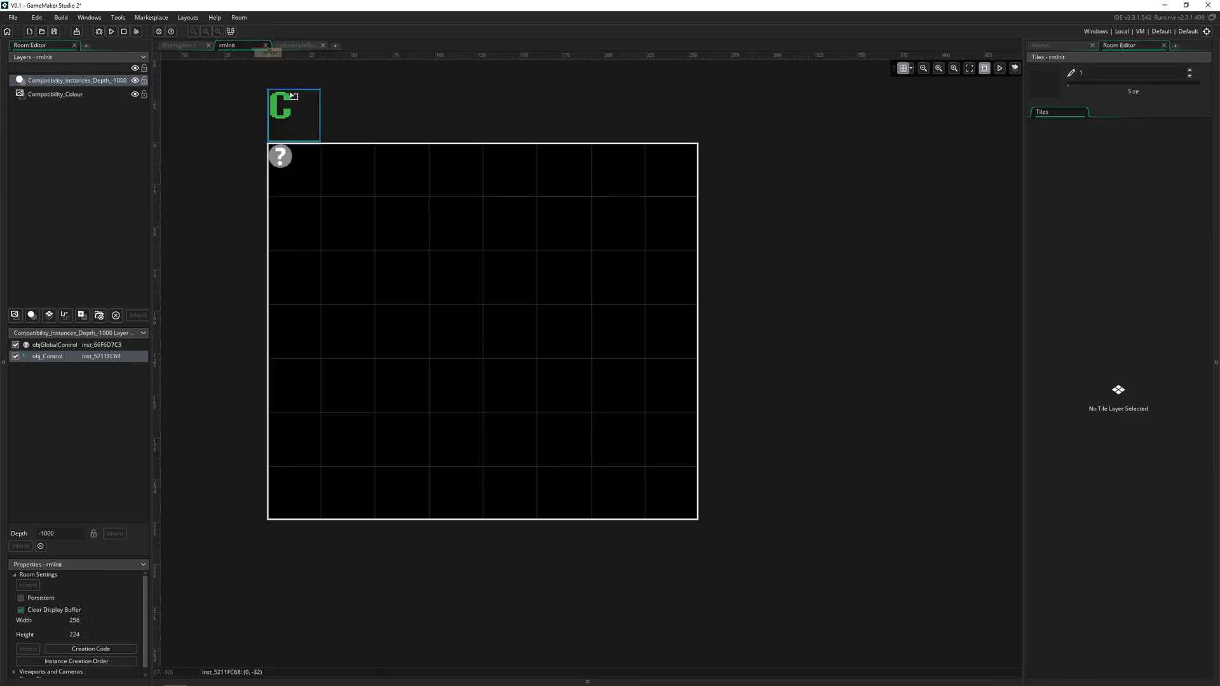
# Step: Switch to rmExampleRoom, select the Instances_1 layer and show the objMegaman instance properties
pyautogui.click(297, 44)
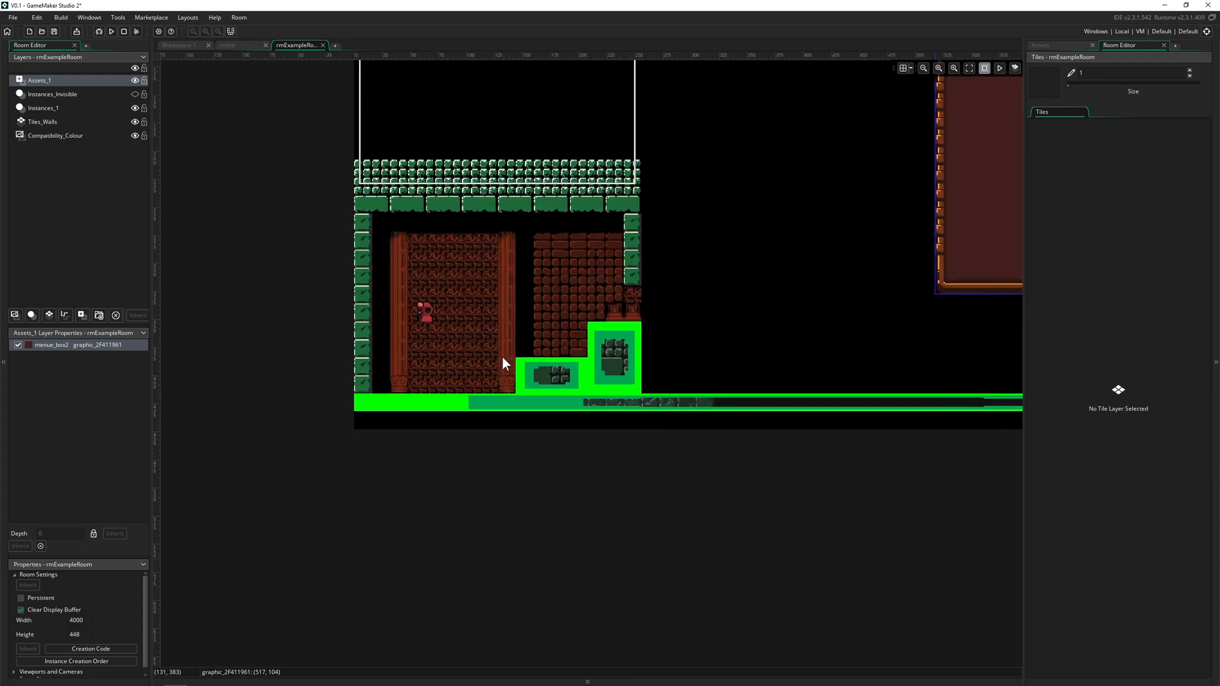
pyautogui.click(938, 68)
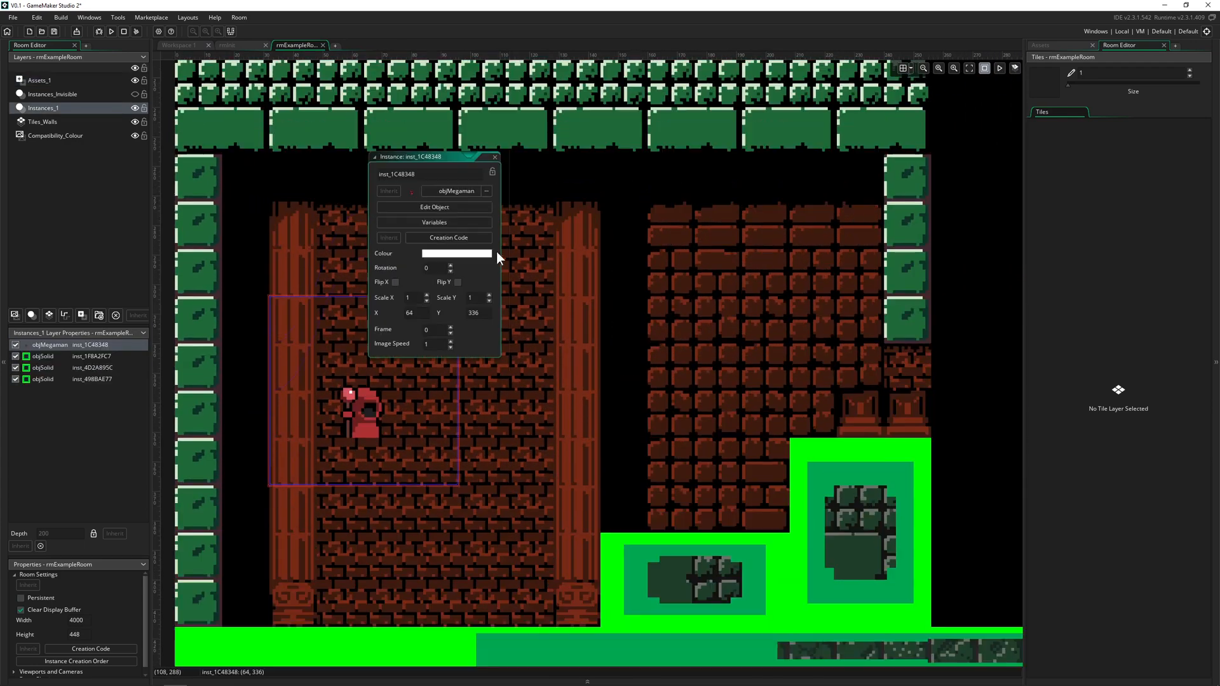
pyautogui.click(433, 207)
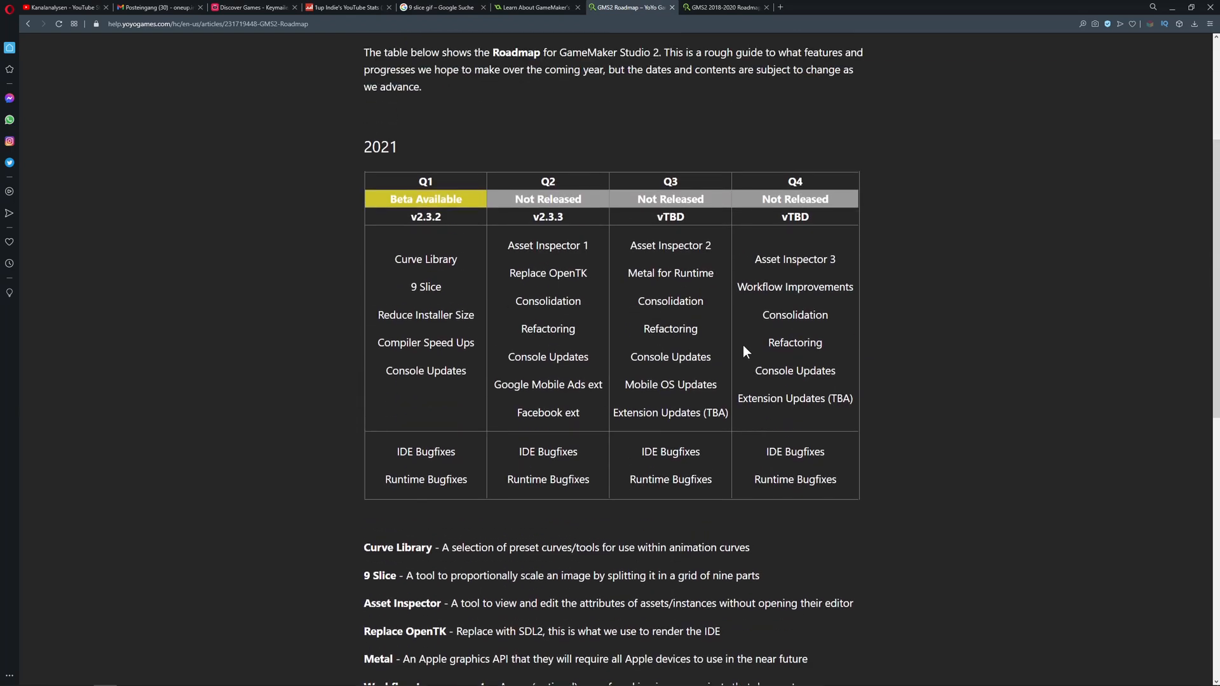
# Step: Highlight the Q4 items from Workflow Improvements down plus every quarter's bugfix rows
pyautogui.doubleClick(789, 288)
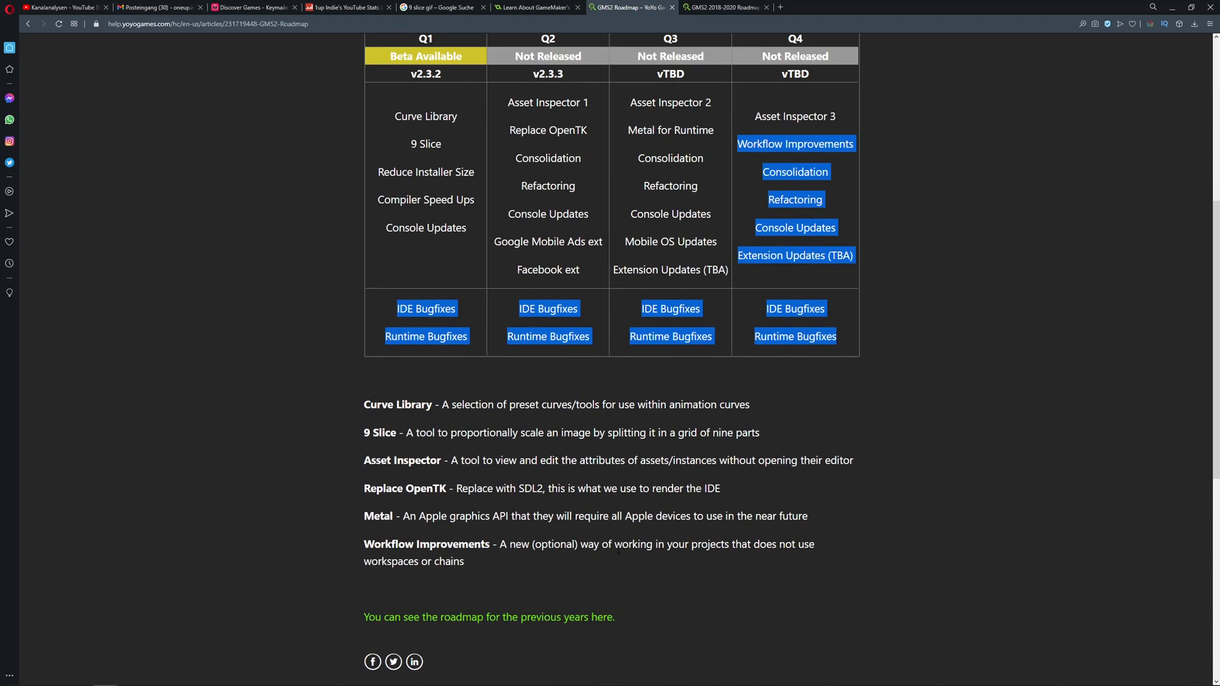
pyautogui.moveTo(697, 560)
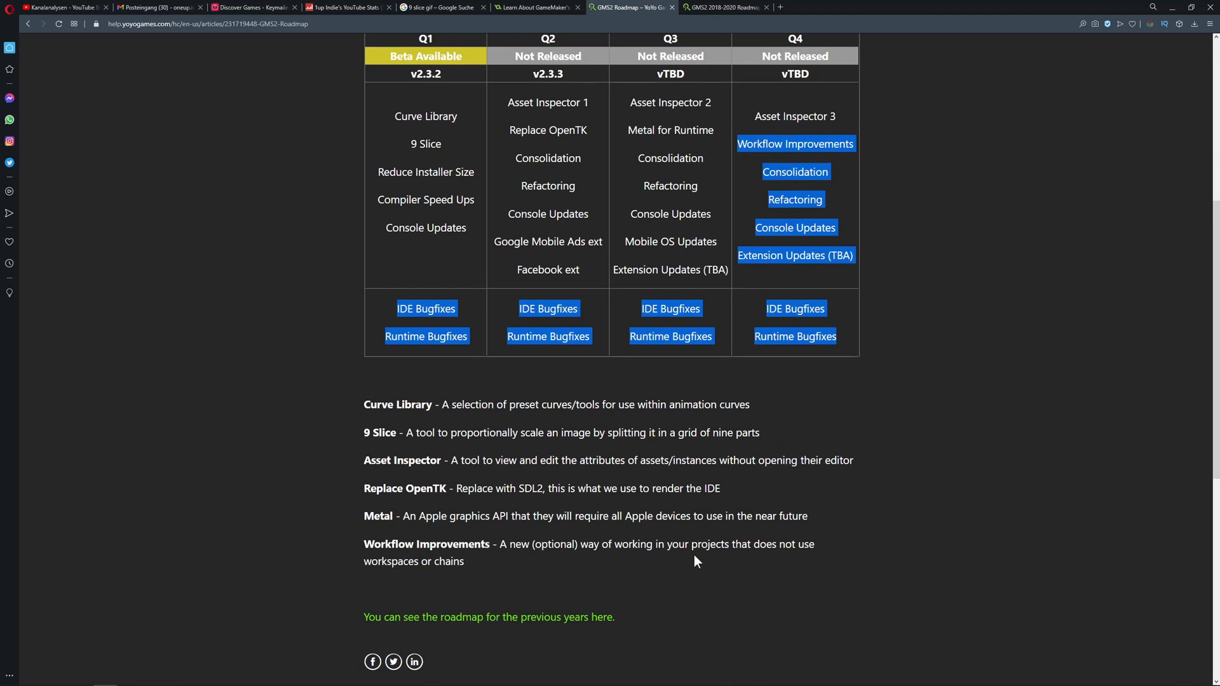